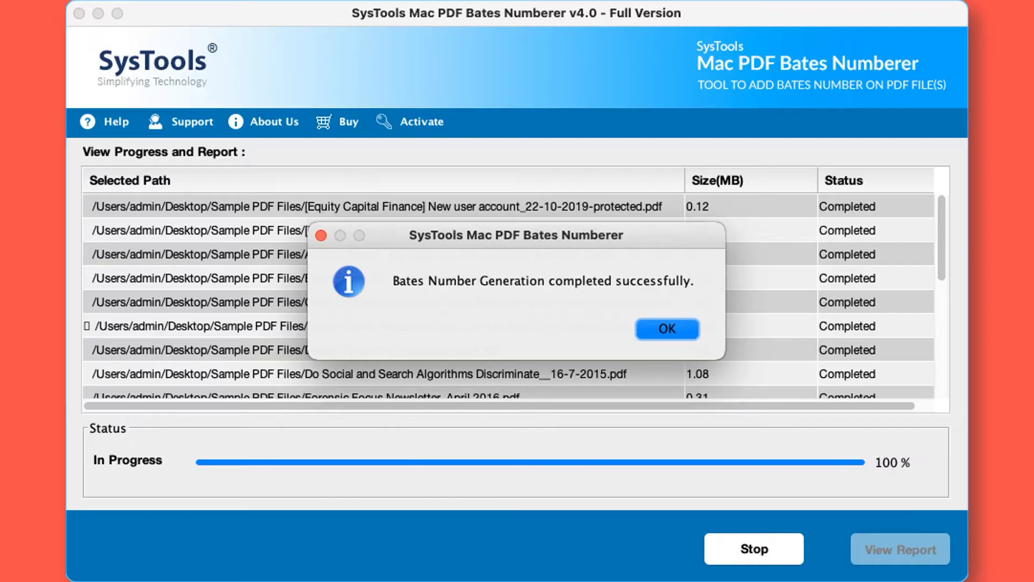
Dismiss the 'Bates Number Generation completed successfully' message to return to the empty file list
left_click(666, 329)
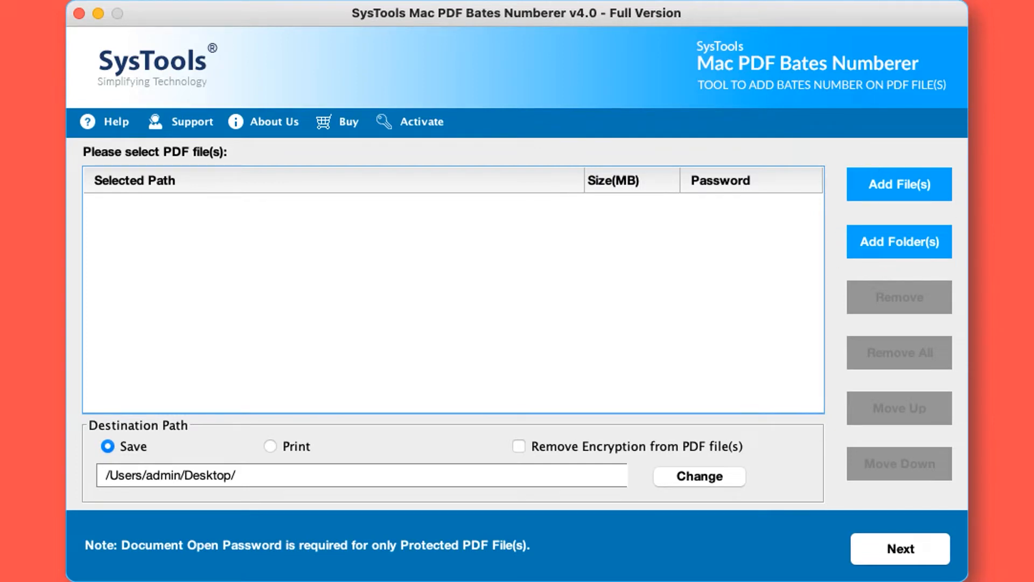
Add every PDF in the Sample PDF Files folder to the file list
left_click(898, 183)
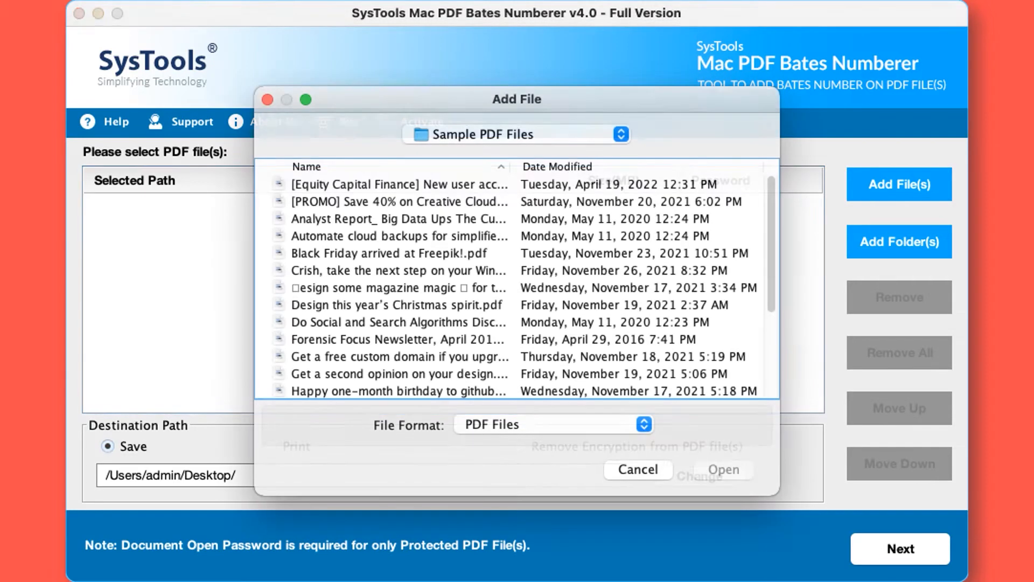
left_click(399, 201)
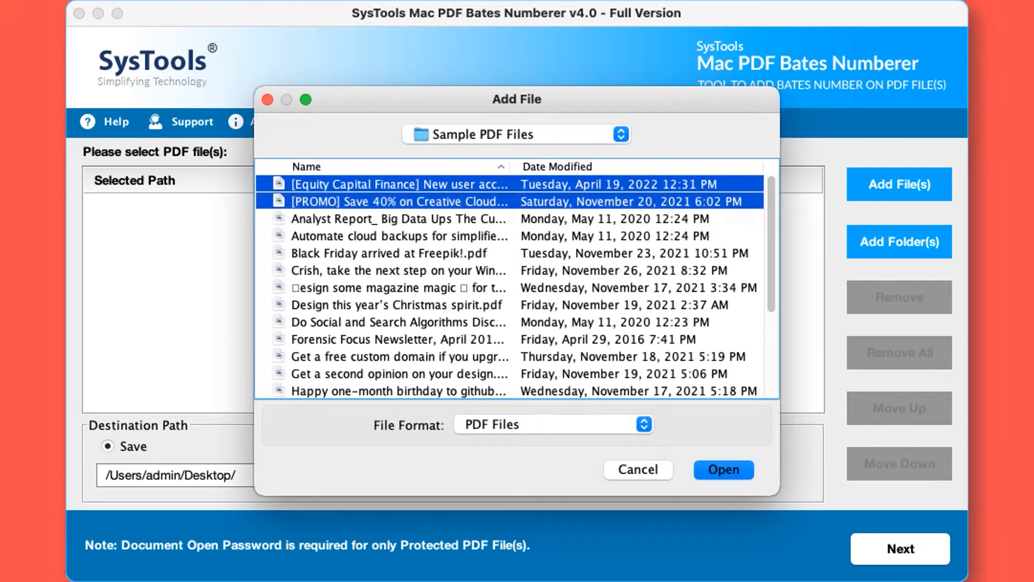
left_click(397, 252)
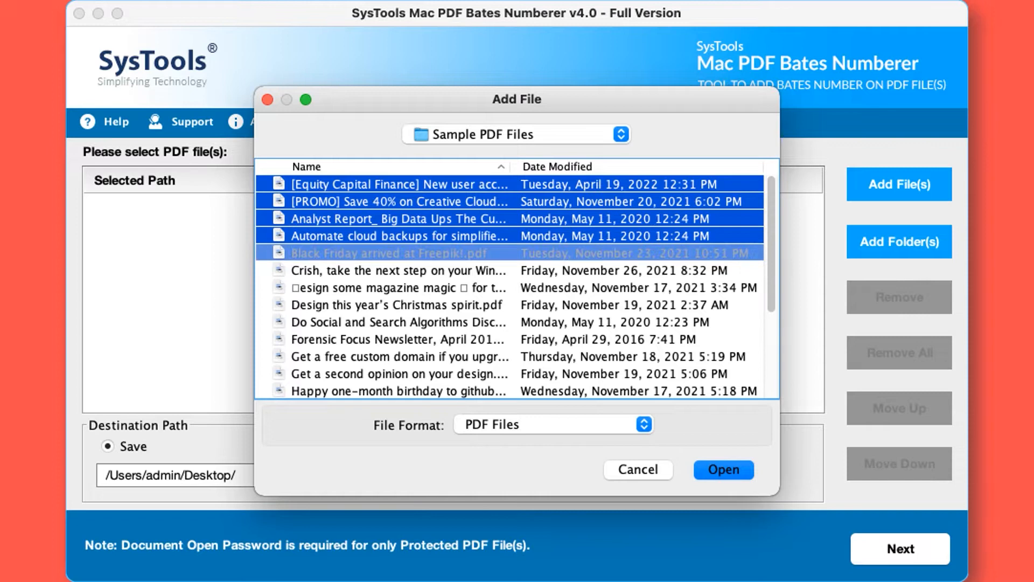
left_click(396, 287)
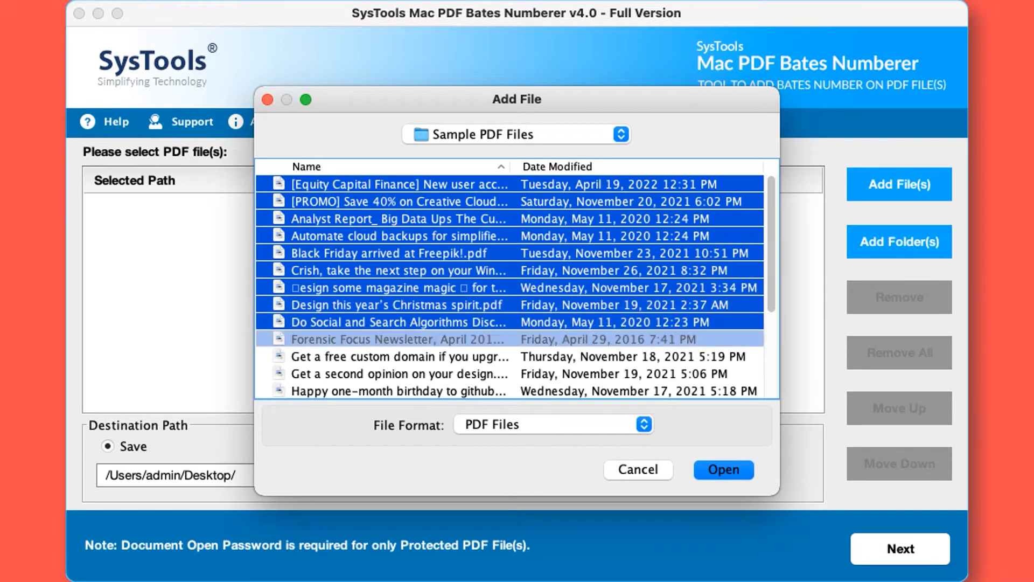
scroll("down", 3)
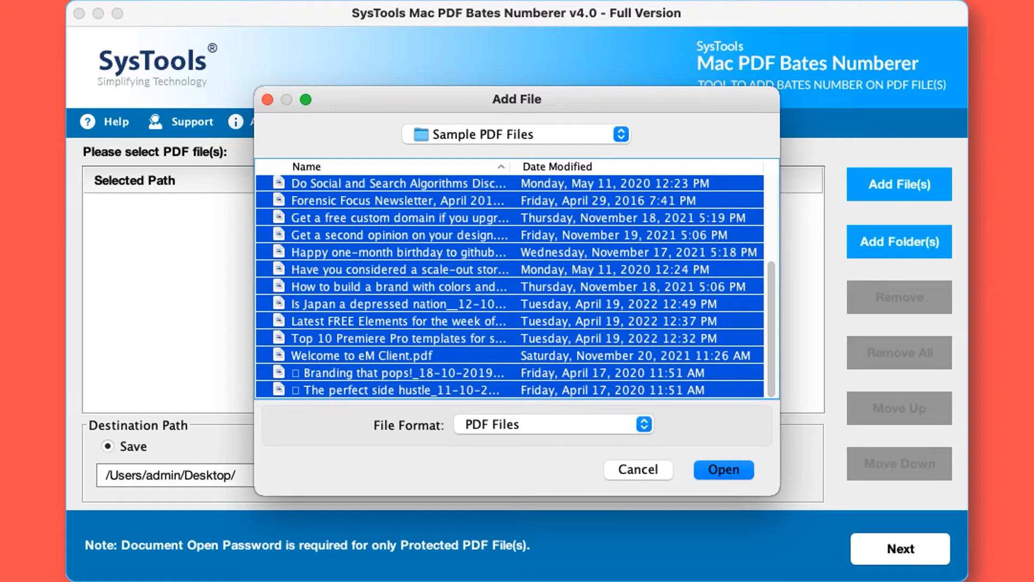
left_click(724, 469)
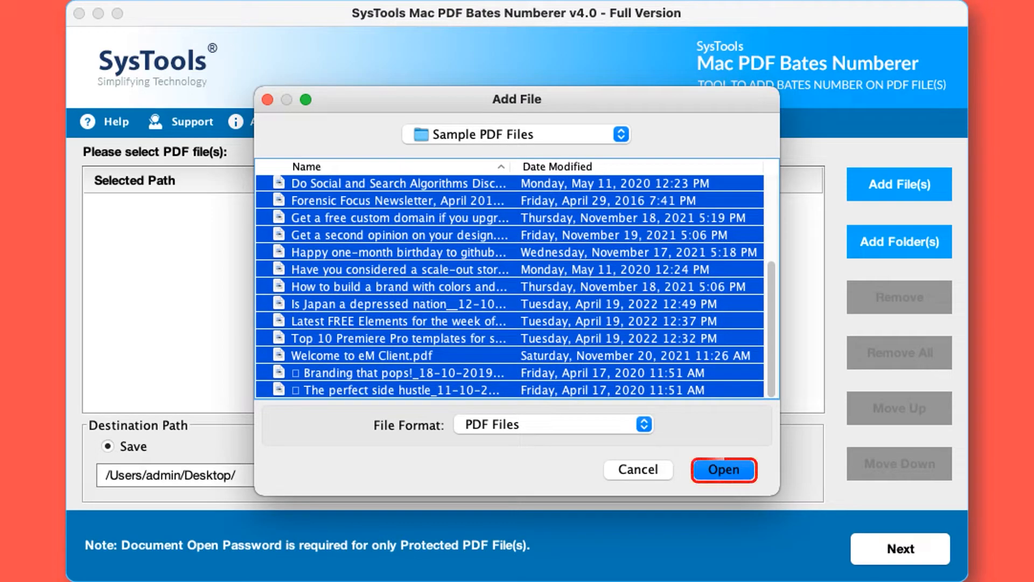
left_click(723, 470)
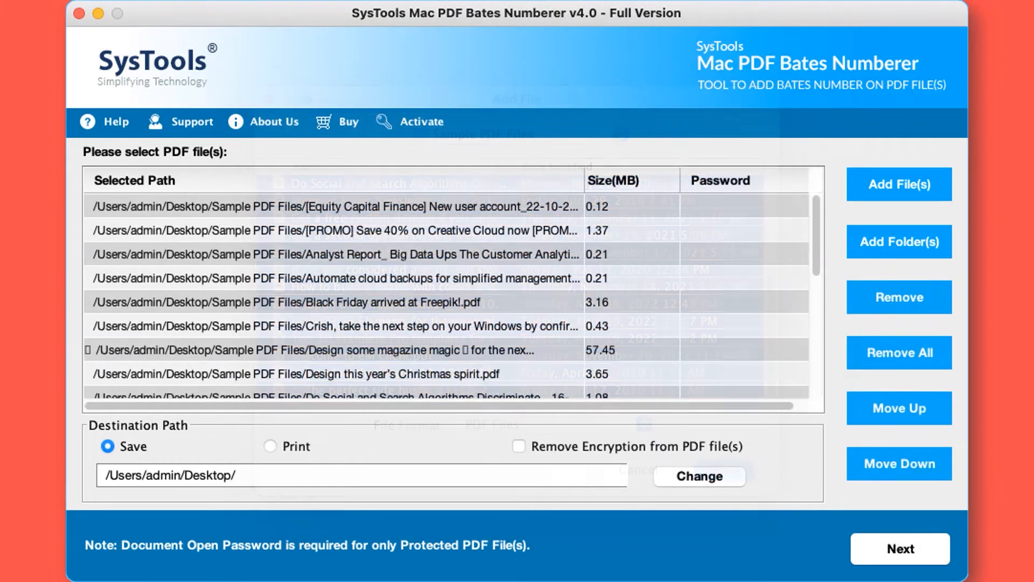
scroll("down", 3)
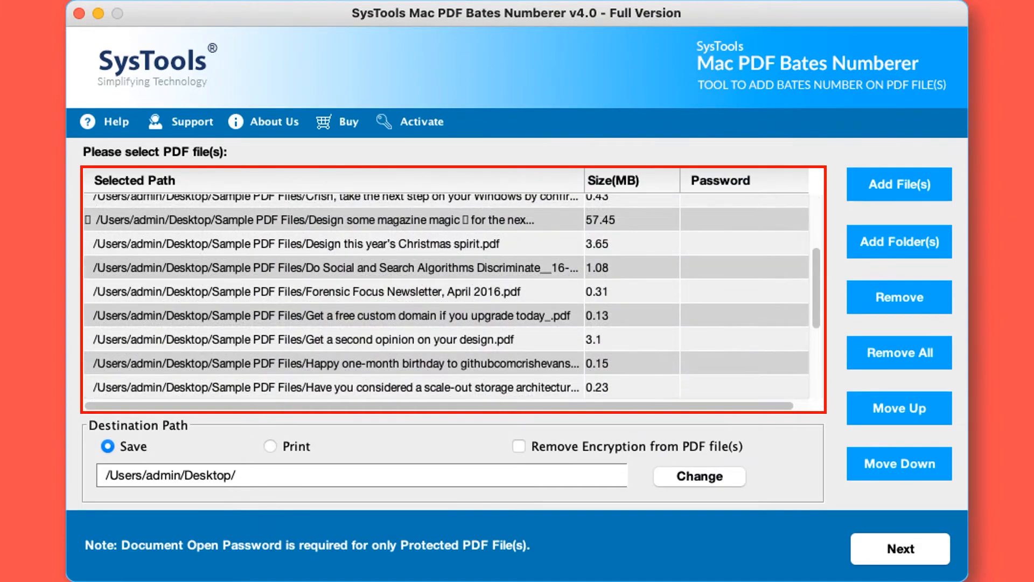
scroll("down", 3)
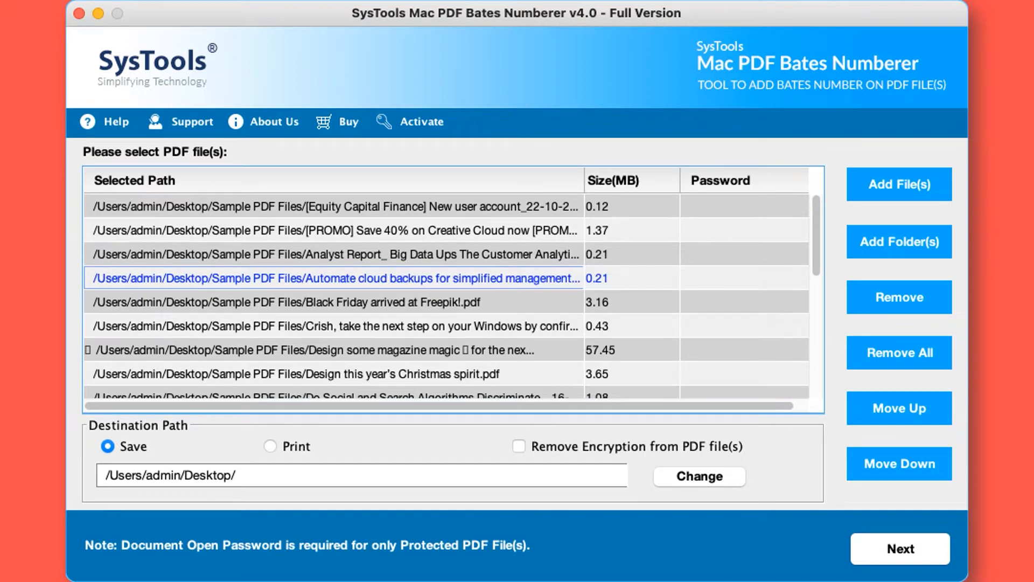
Remove the Automate cloud backups PDF, move PROMO to the top, and enter the Equity Capital Finance password
left_click(898, 297)
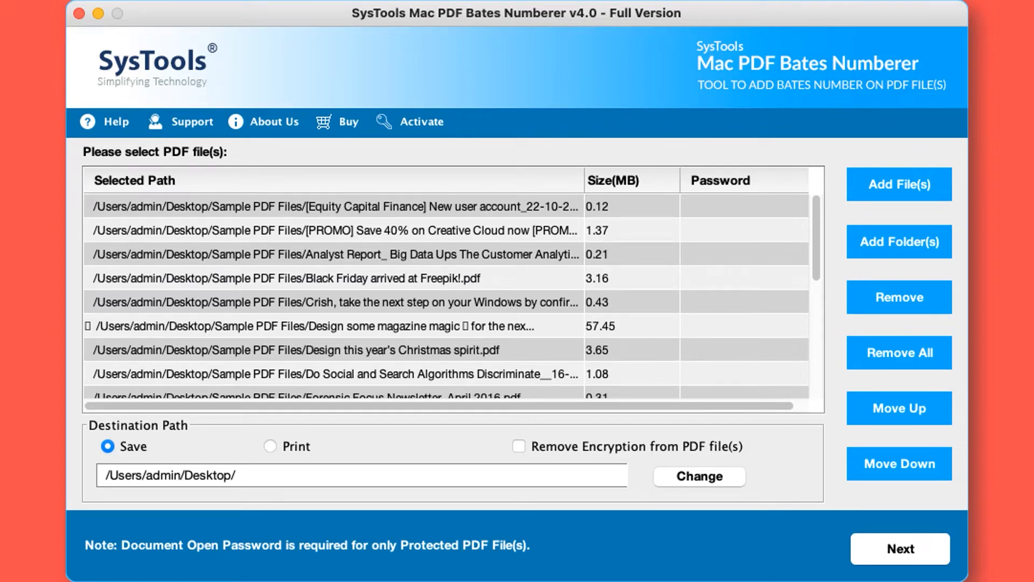
left_click(336, 230)
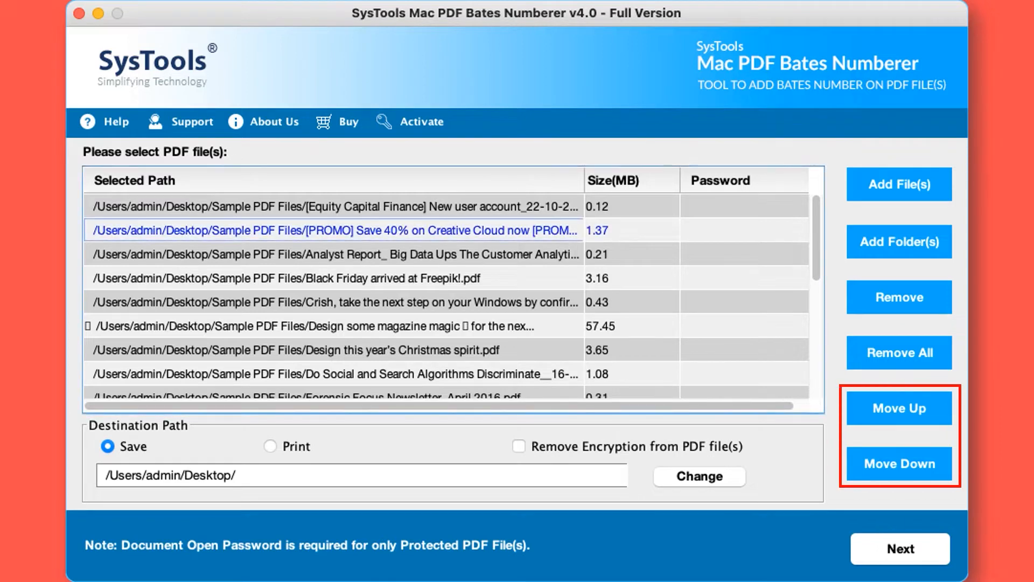
left_click(897, 408)
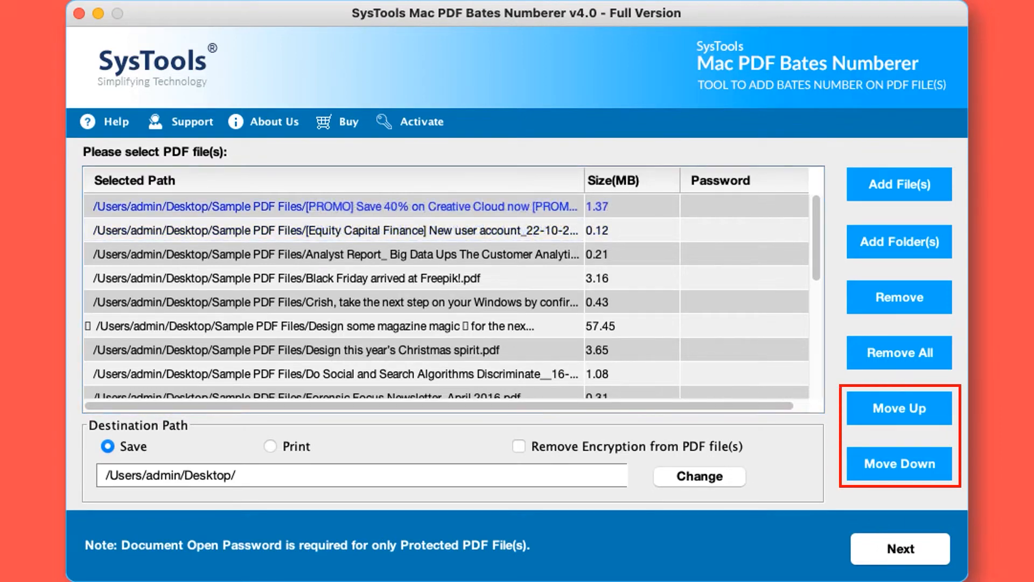
left_click(898, 463)
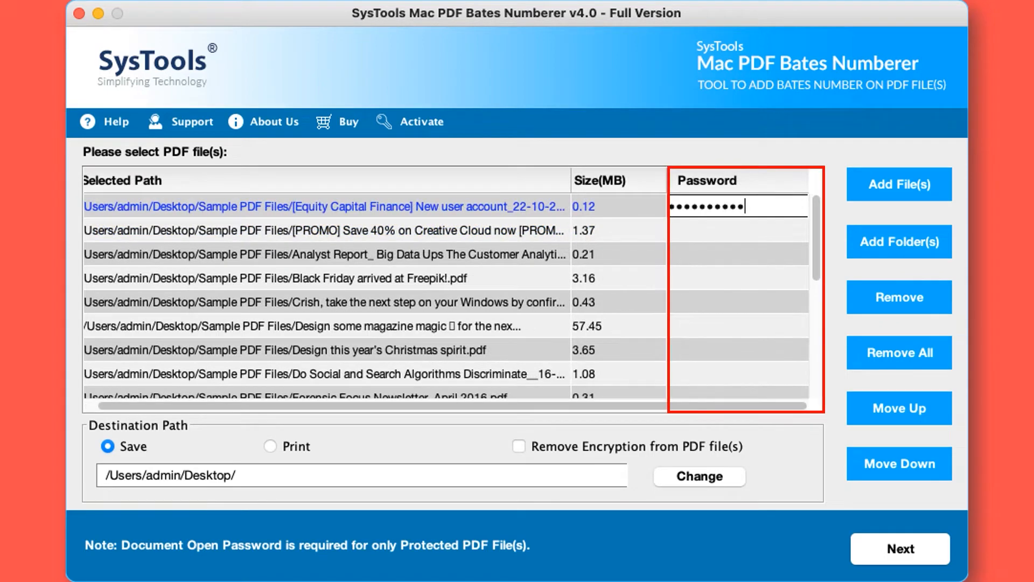
scroll("down", 3)
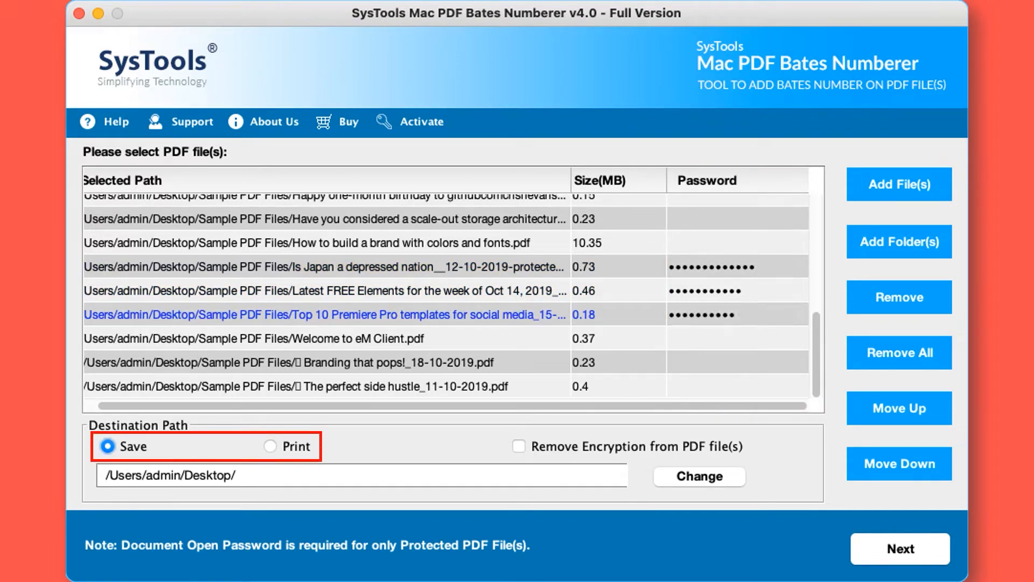
Keep Save output, enable Remove Encryption, and save to a new Desktop folder 'Output PDF Files'
left_click(271, 446)
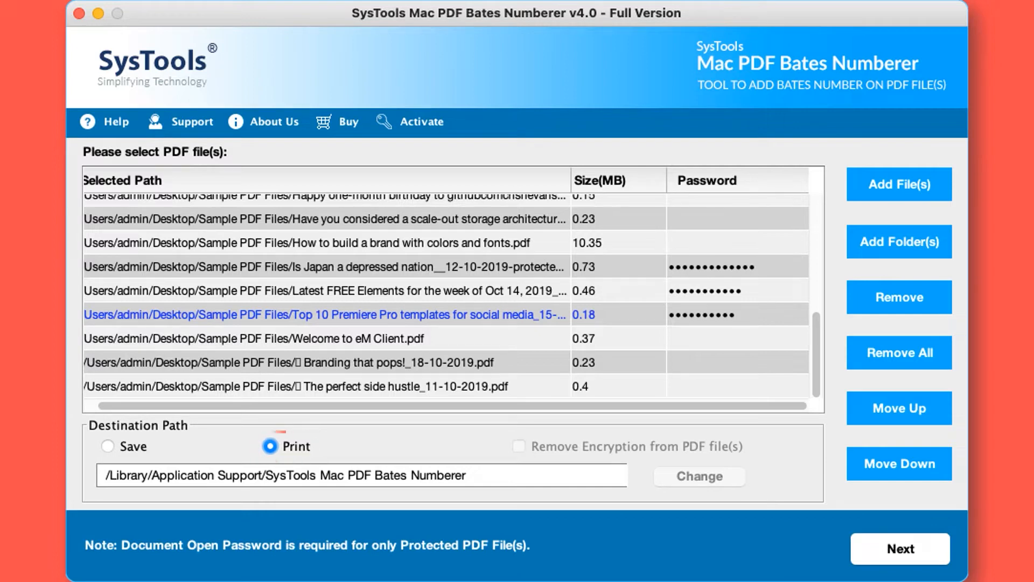
left_click(106, 447)
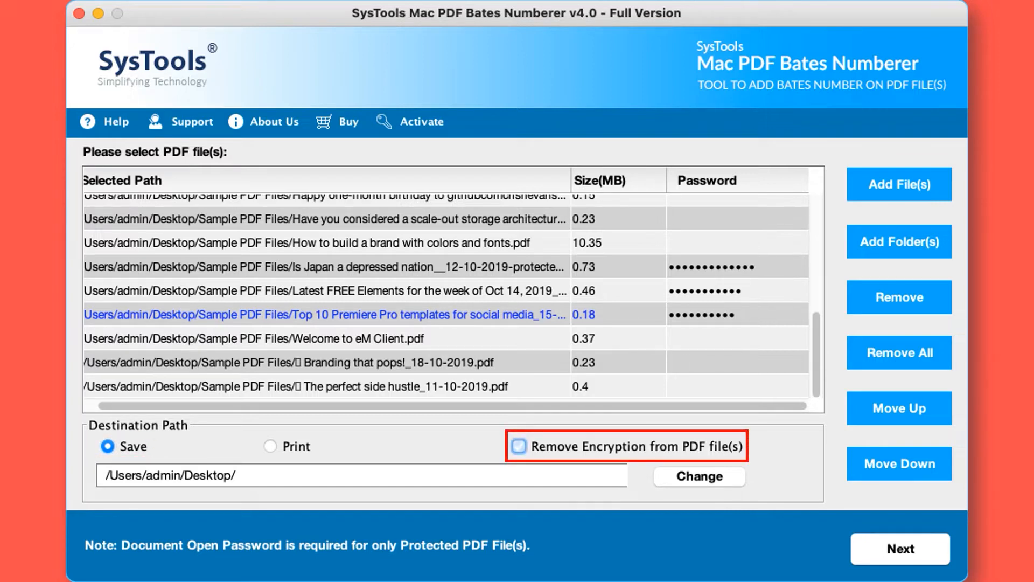
left_click(518, 446)
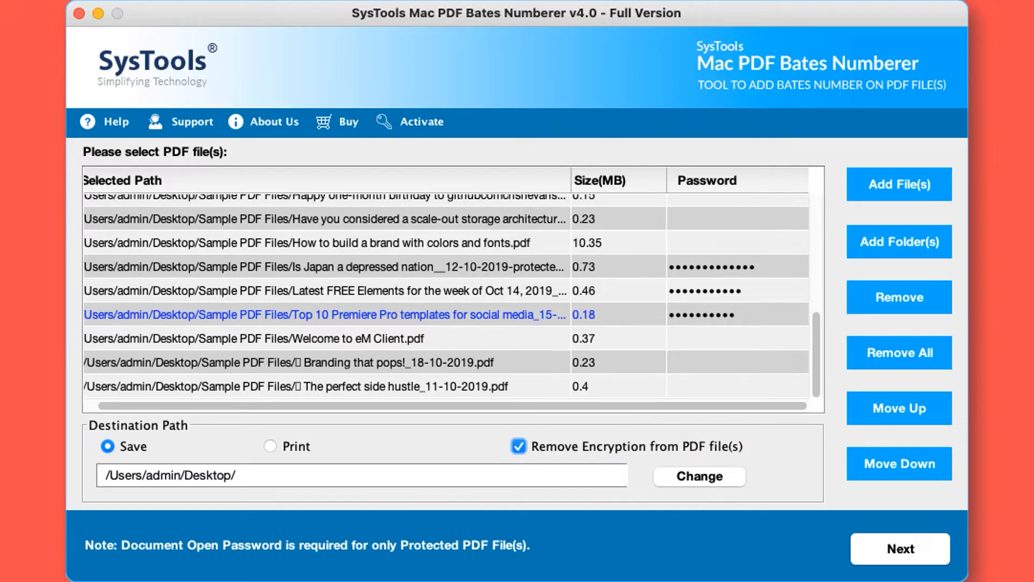
mouse_move(698, 476)
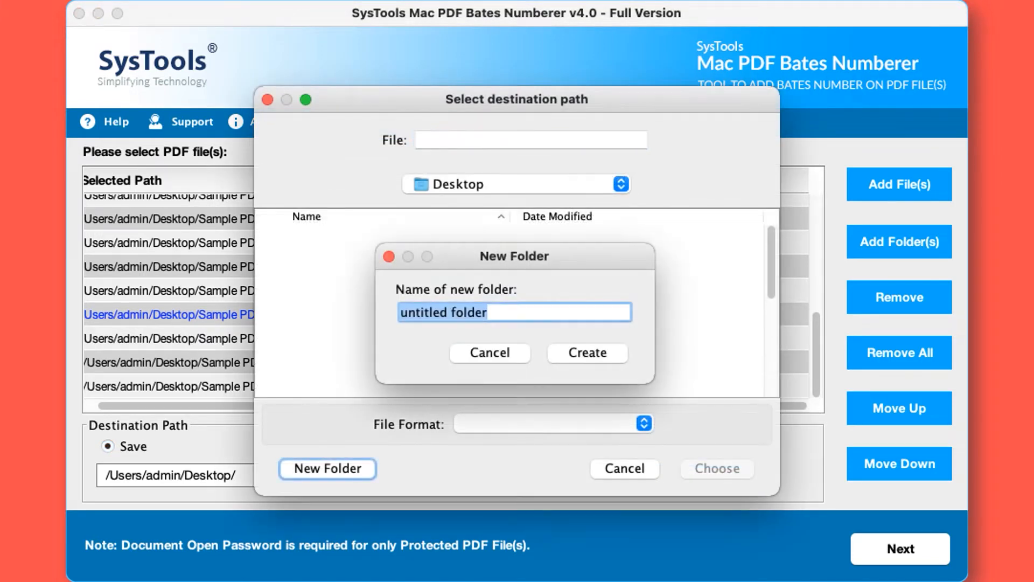
left_click(587, 353)
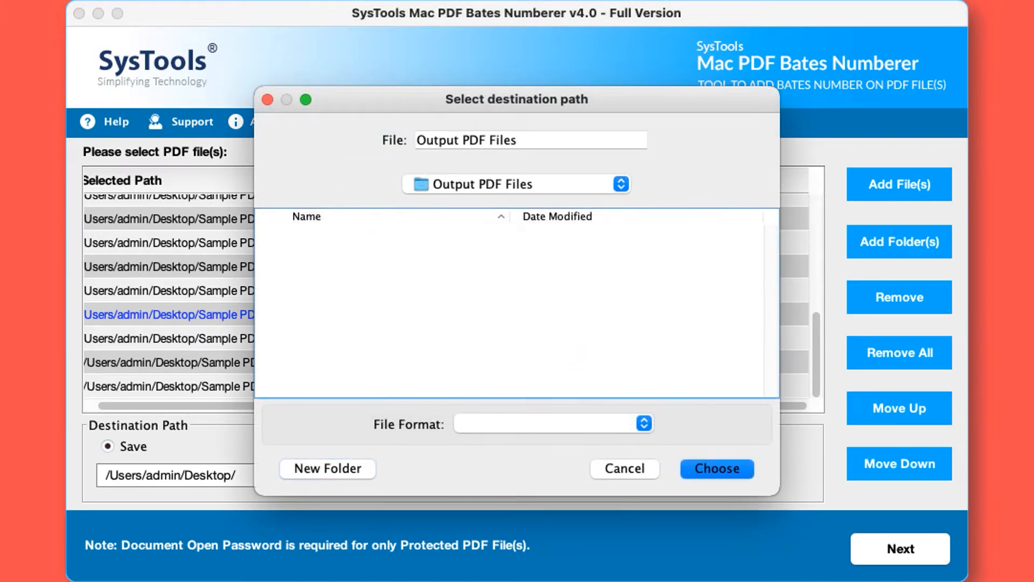
left_click(716, 468)
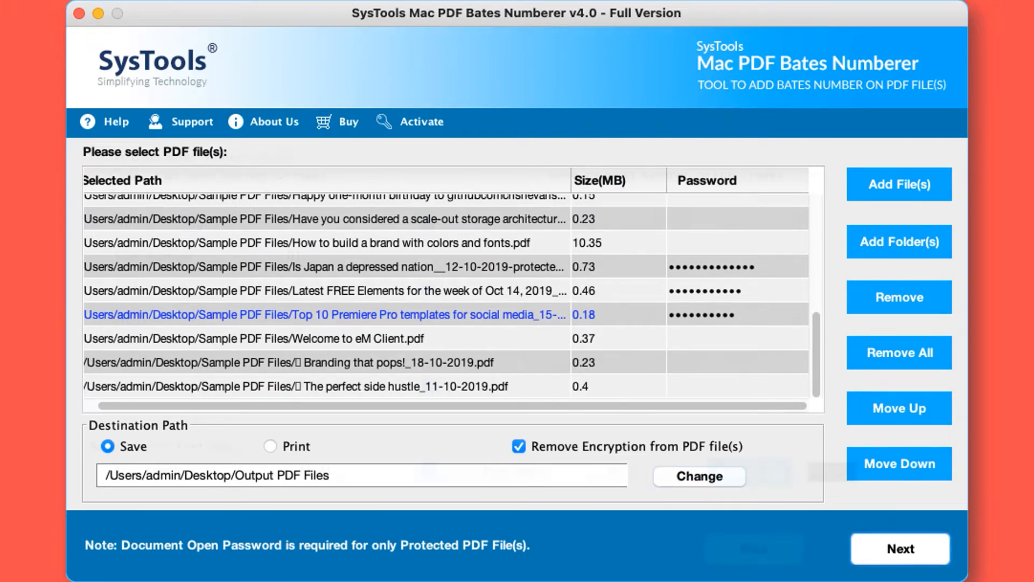
Move to the Bates number details and choose Generate Bates Number for Pages
left_click(899, 549)
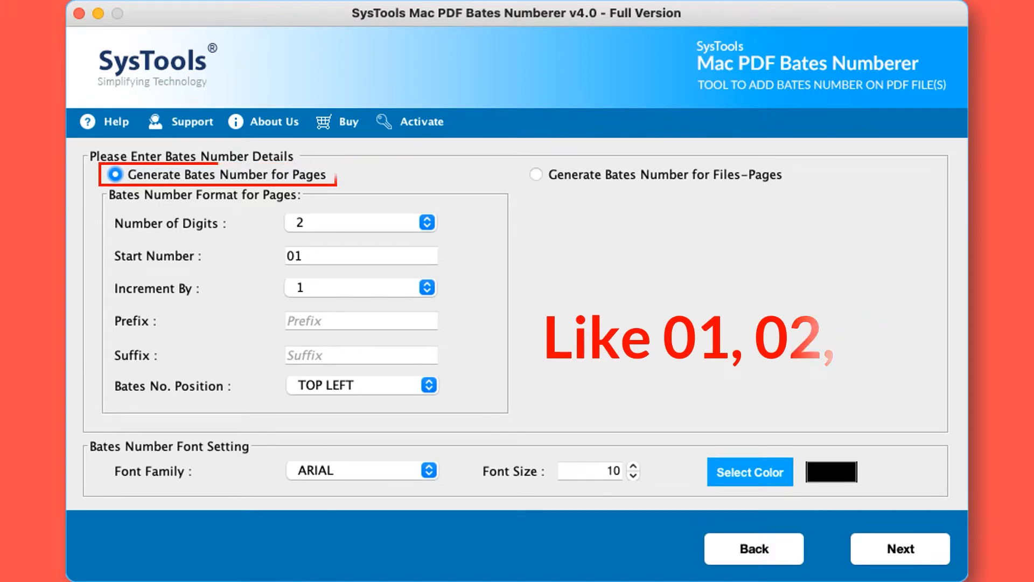
left_click(535, 174)
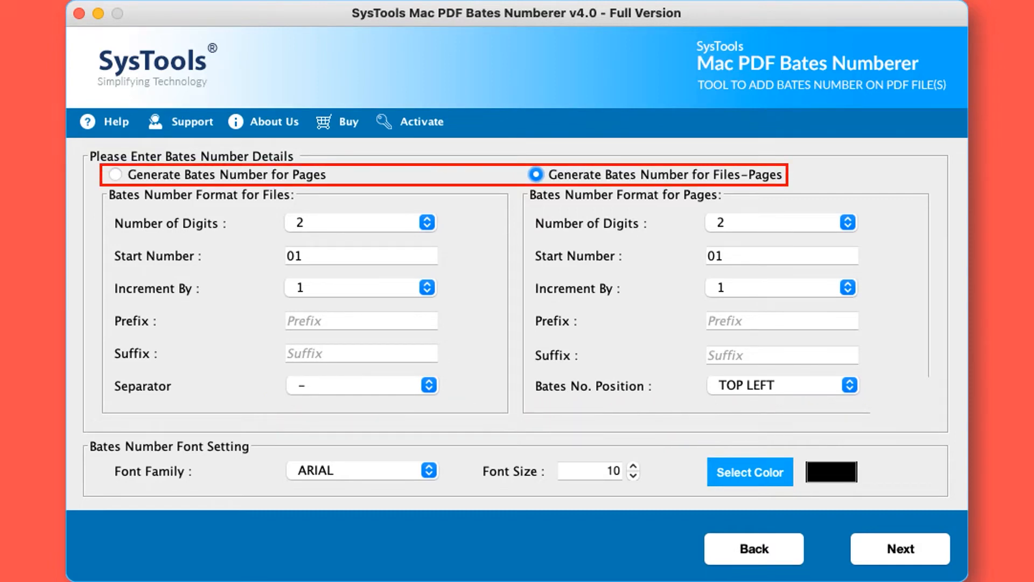
left_click(117, 174)
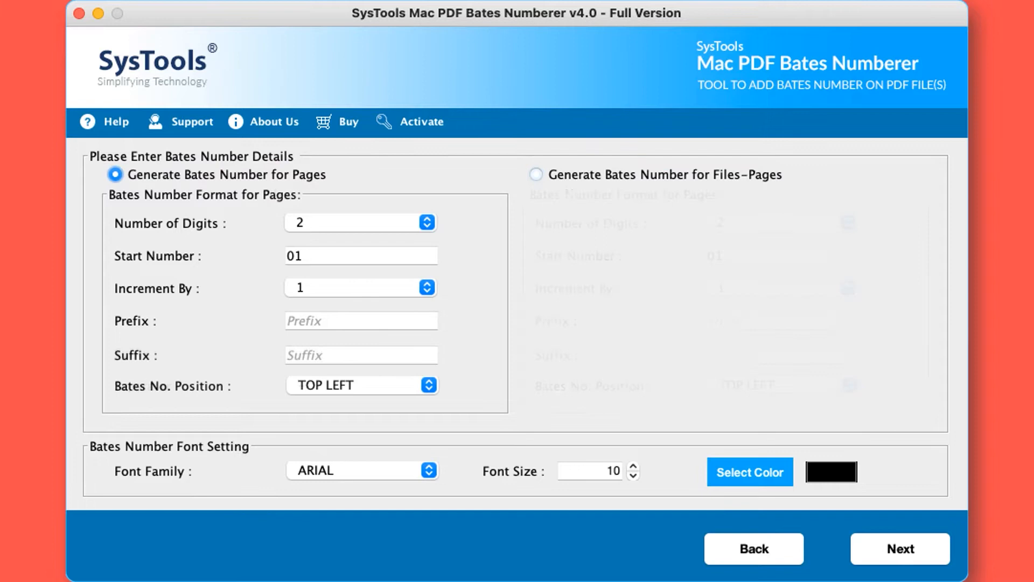
left_click(115, 174)
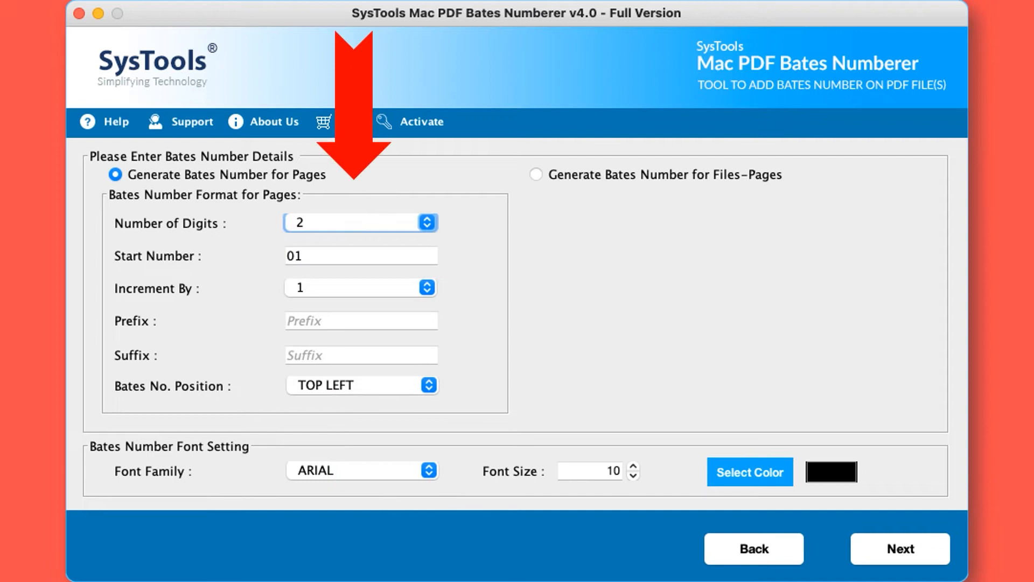
Keep two digits starting at 01 and enter prefix 'Test' and suffix 'Check'
left_click(361, 256)
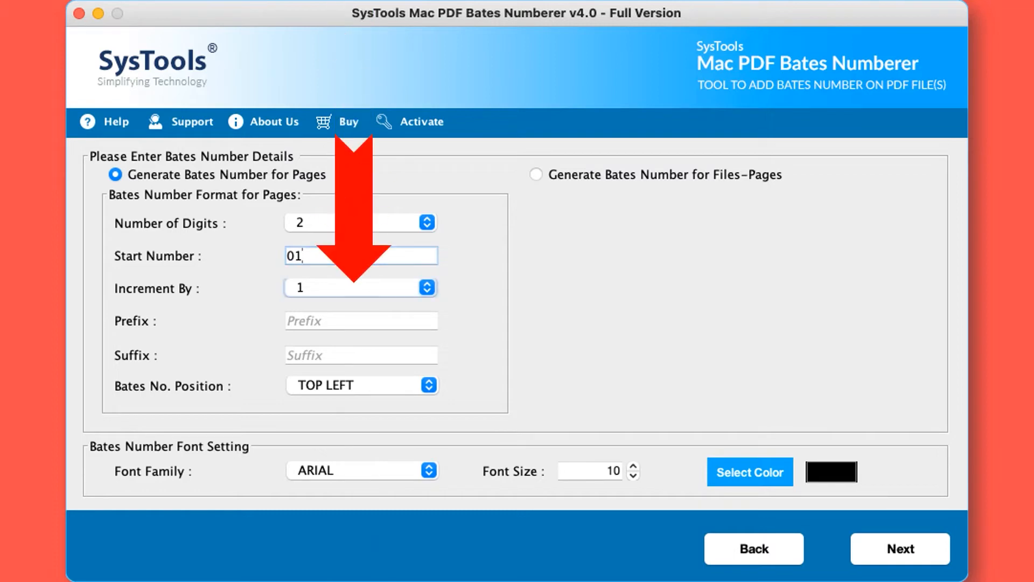
left_click(426, 287)
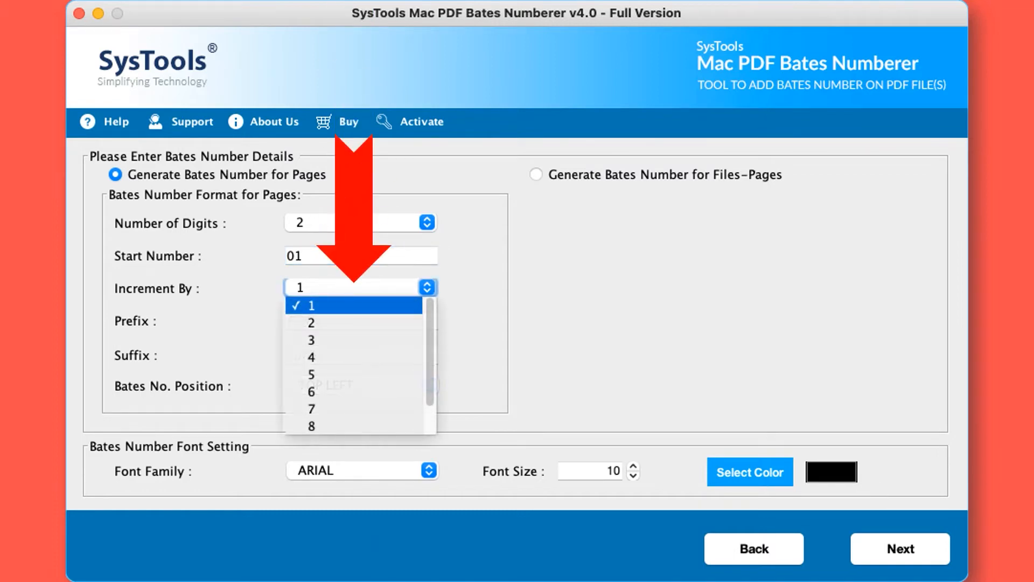
left_click(311, 305)
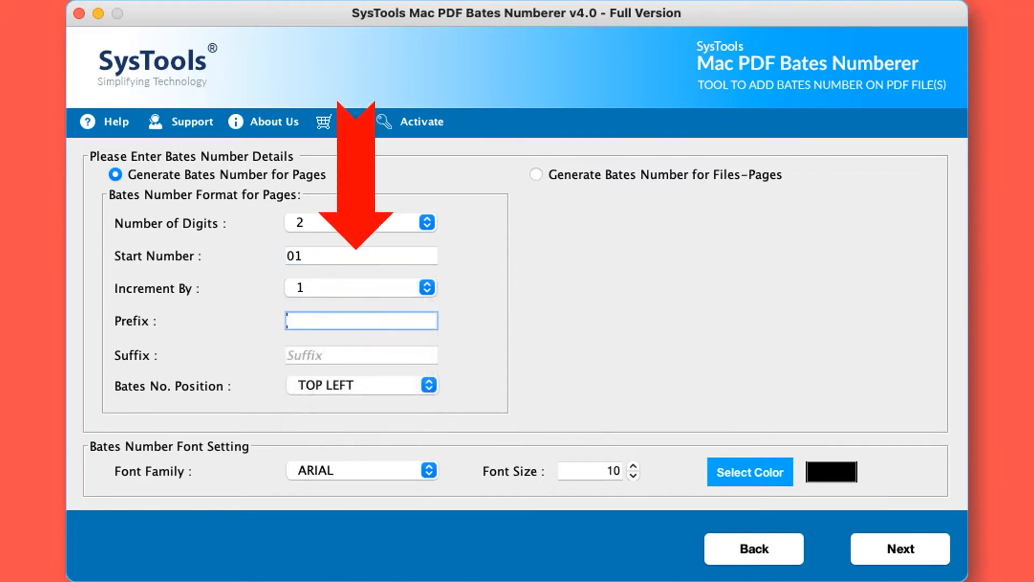
type("Test")
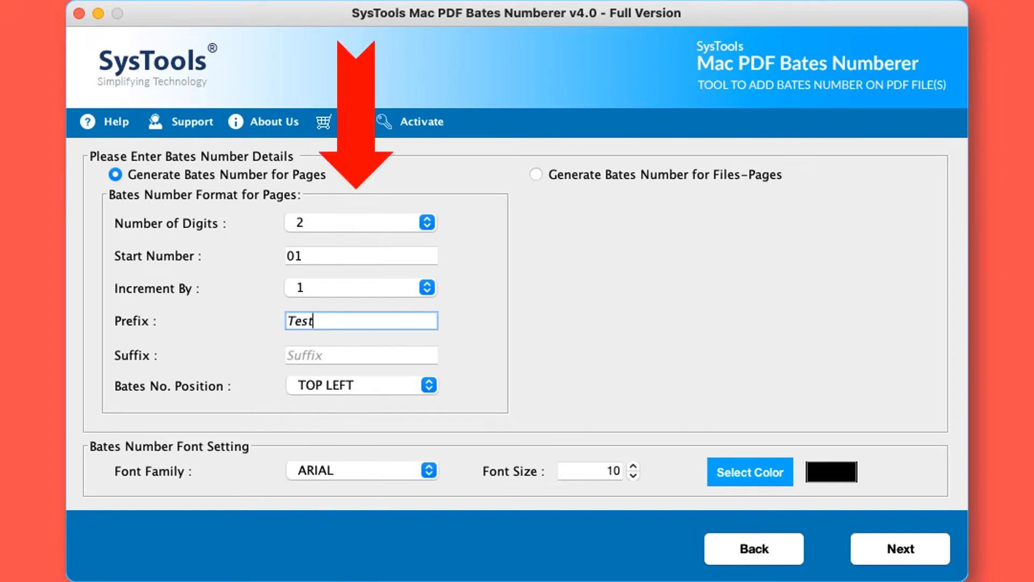
type("Check")
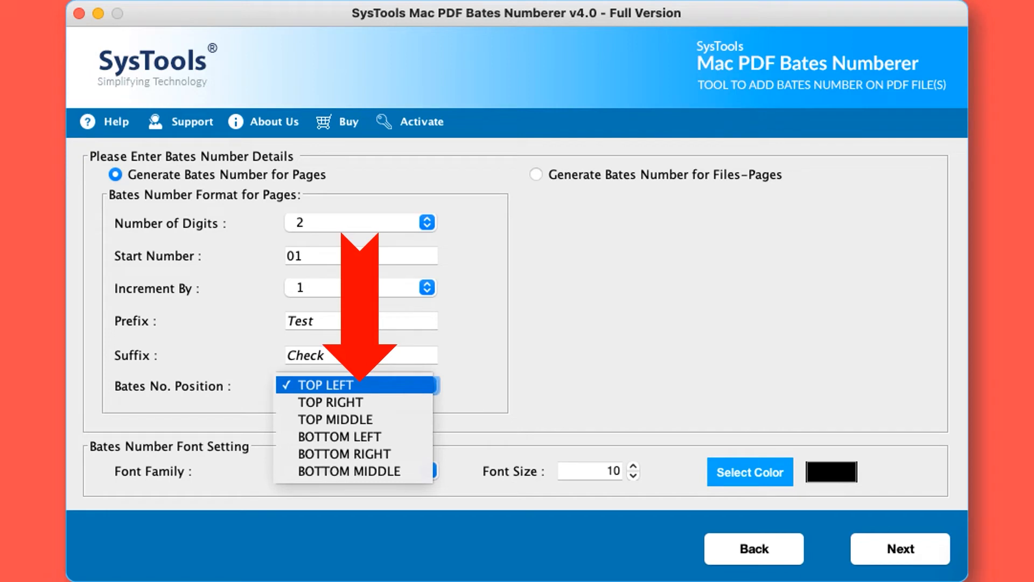
Set the Bates No. Position to TOP LEFT
left_click(333, 385)
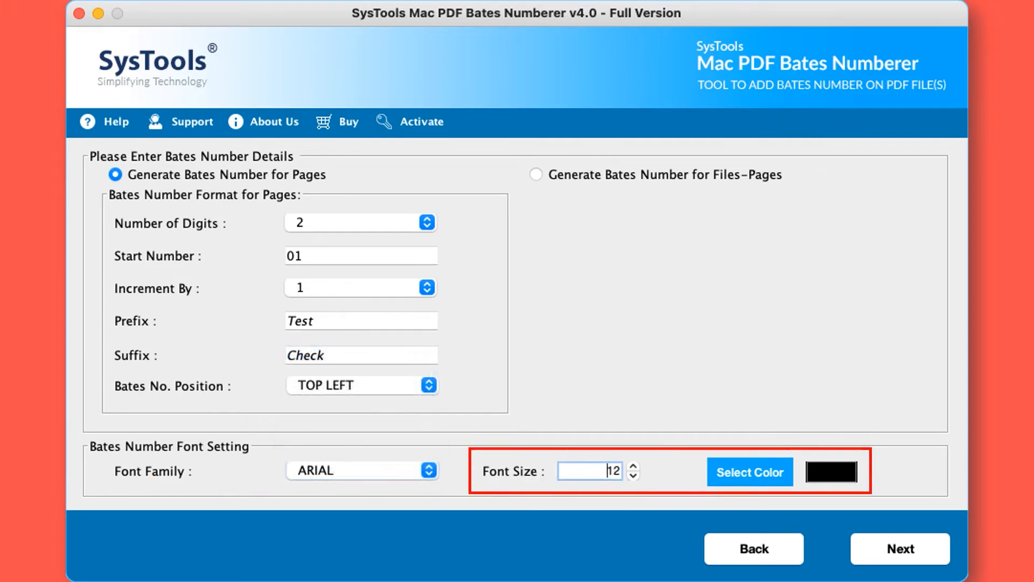
left_click(749, 470)
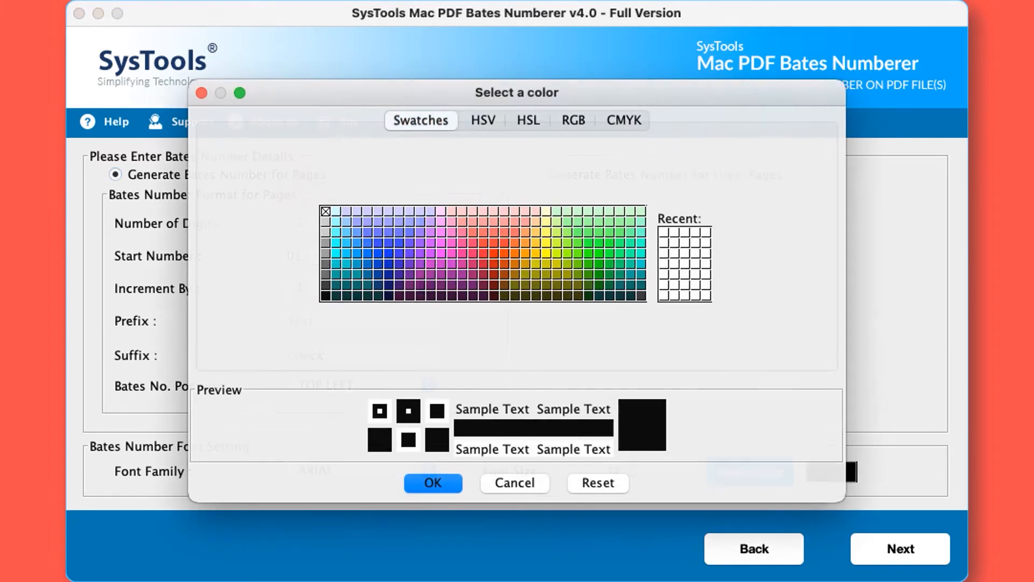
left_click(572, 120)
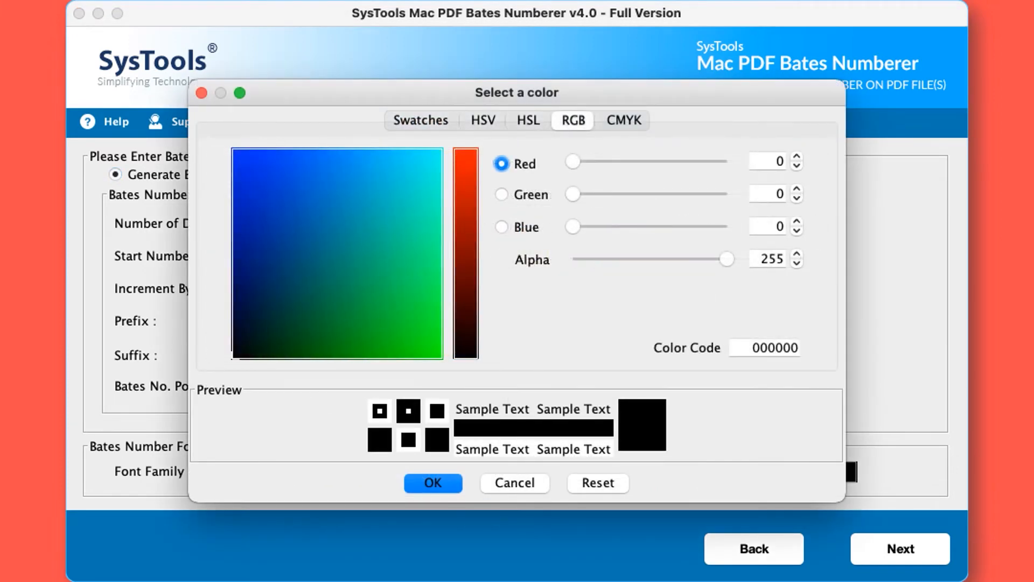
left_click(621, 120)
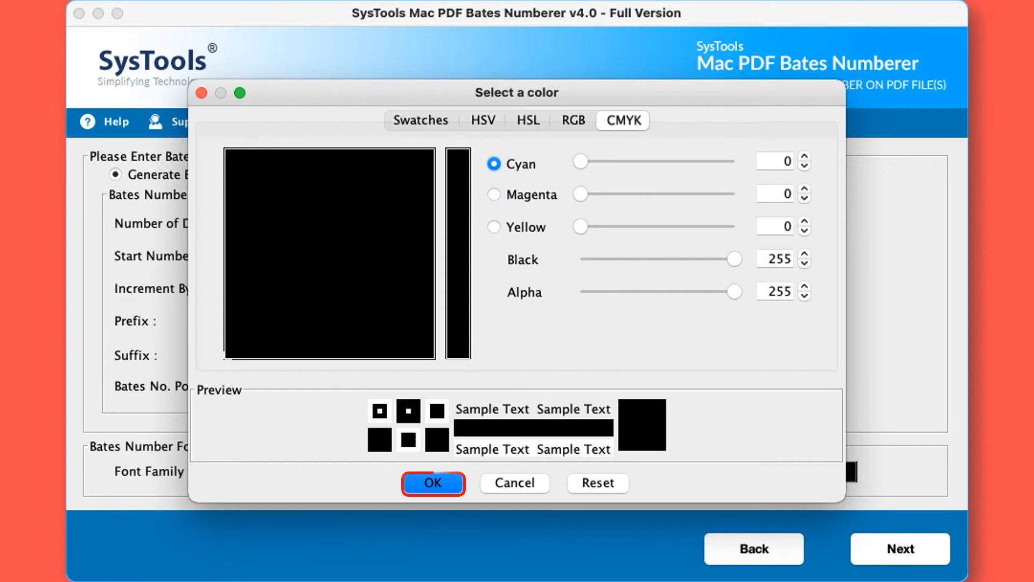
left_click(432, 483)
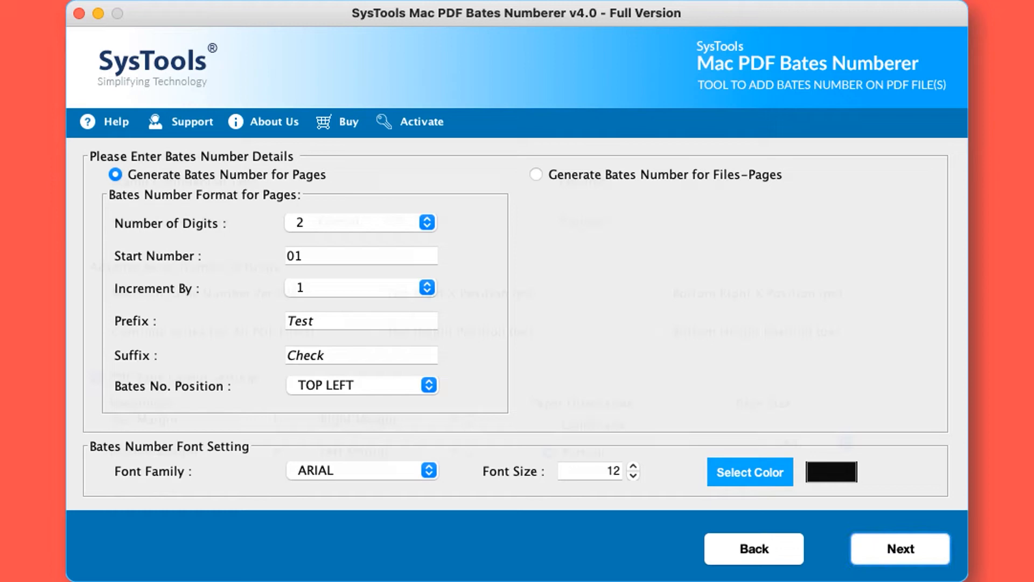
Stamp confidential text 'SYS' ABOVE BATES NUMBER and the current date at TOP RIGHT
left_click(899, 548)
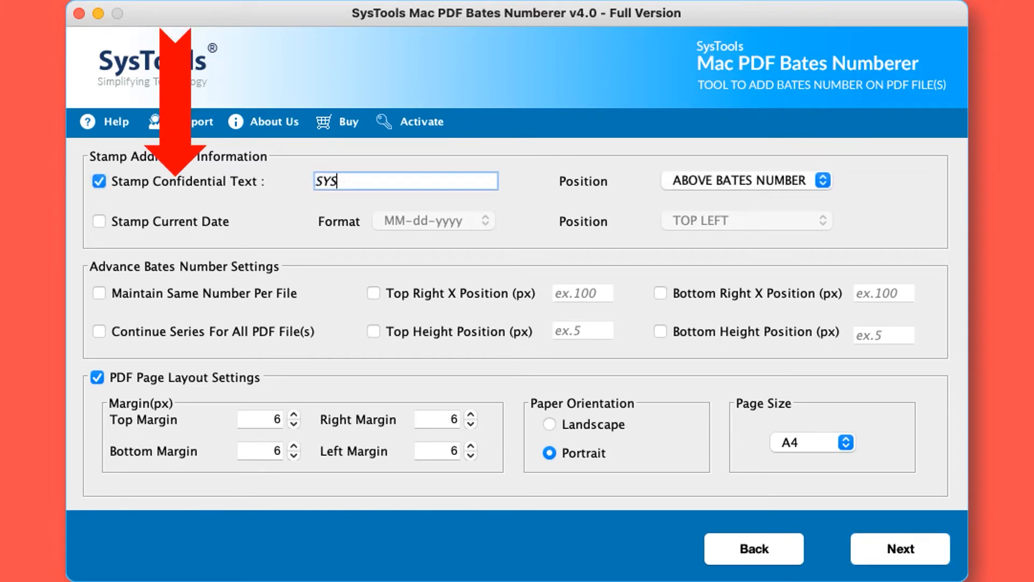
left_click(746, 221)
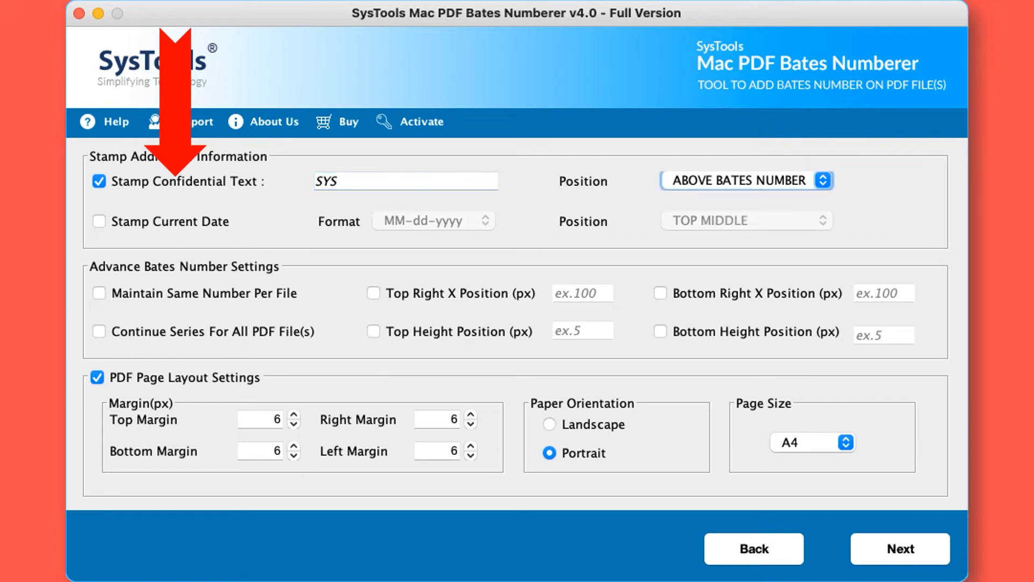
left_click(746, 180)
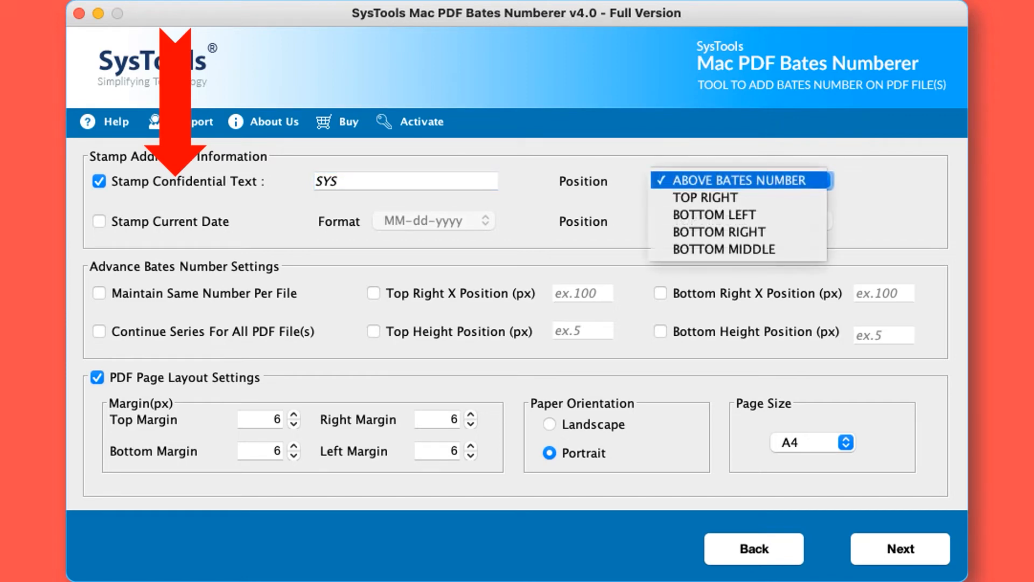
left_click(743, 180)
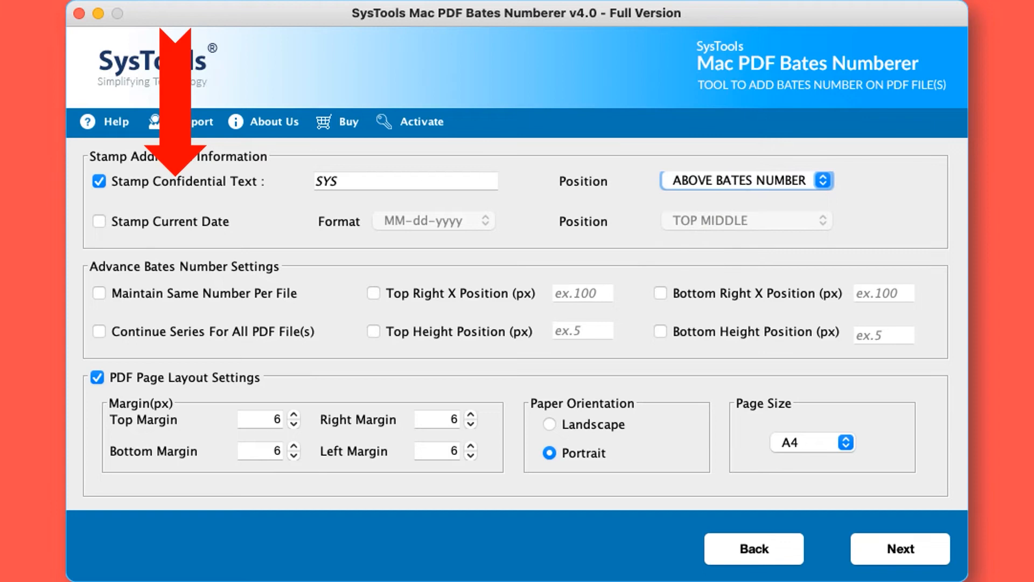
left_click(99, 221)
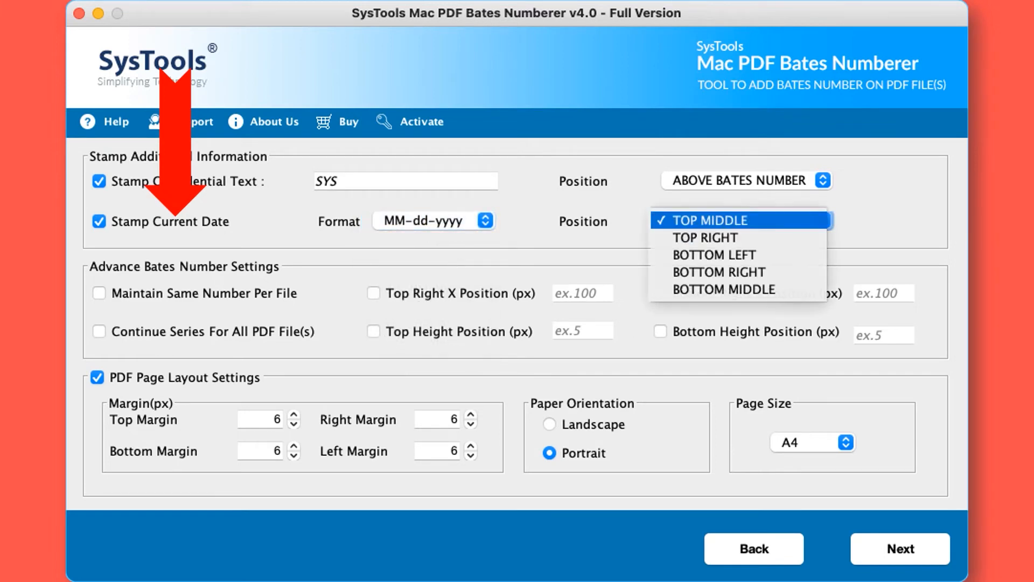
left_click(705, 238)
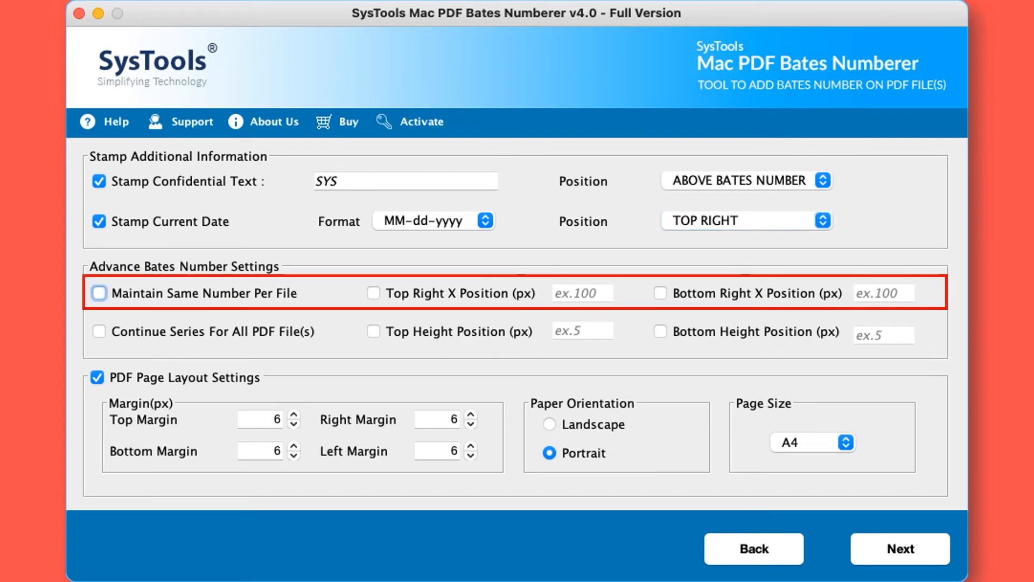
Enable Continue Series For All PDF Files and the Top/Bottom Right X and Height Position options
left_click(99, 293)
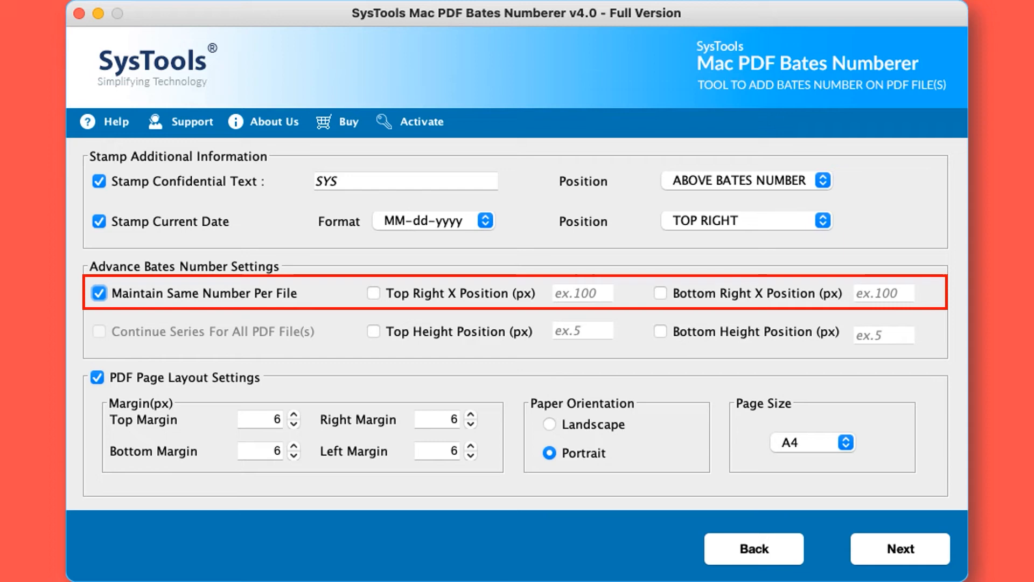
left_click(373, 293)
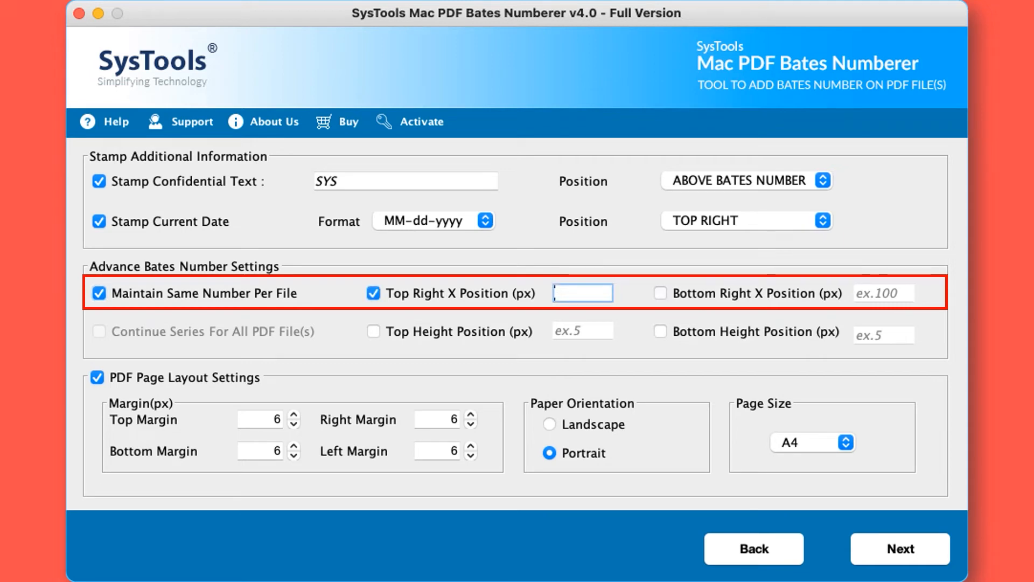
left_click(660, 293)
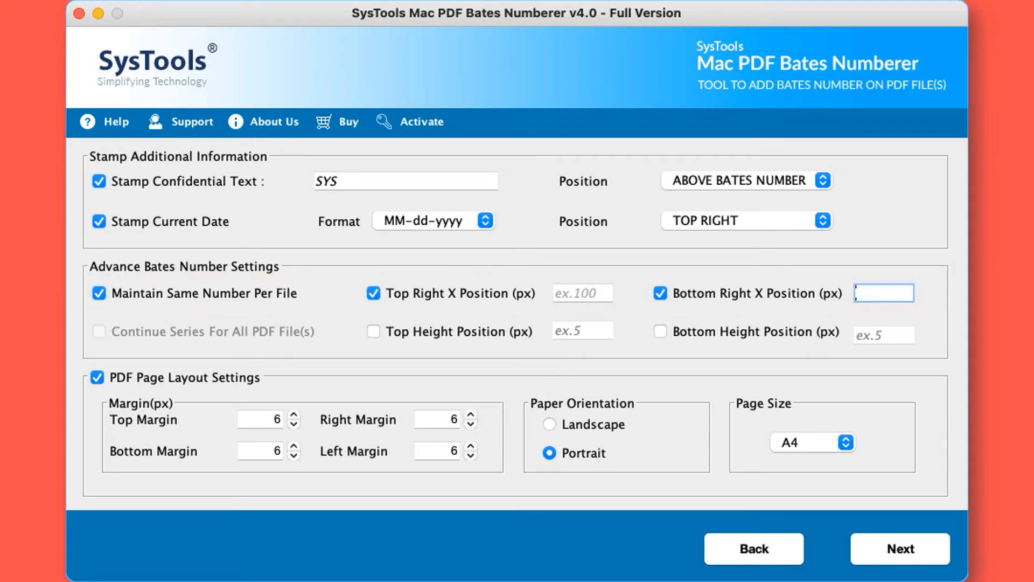
left_click(99, 293)
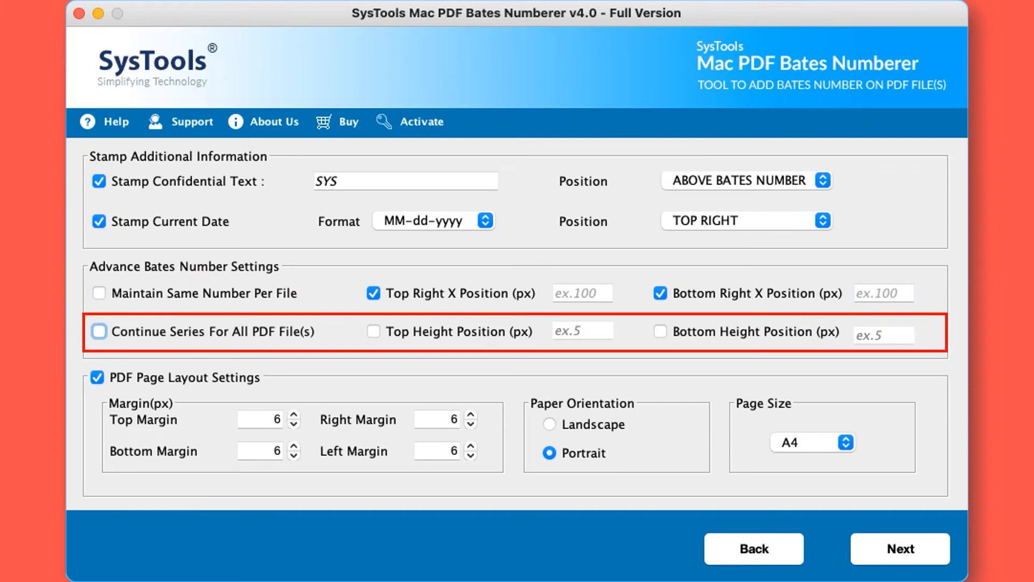
left_click(98, 330)
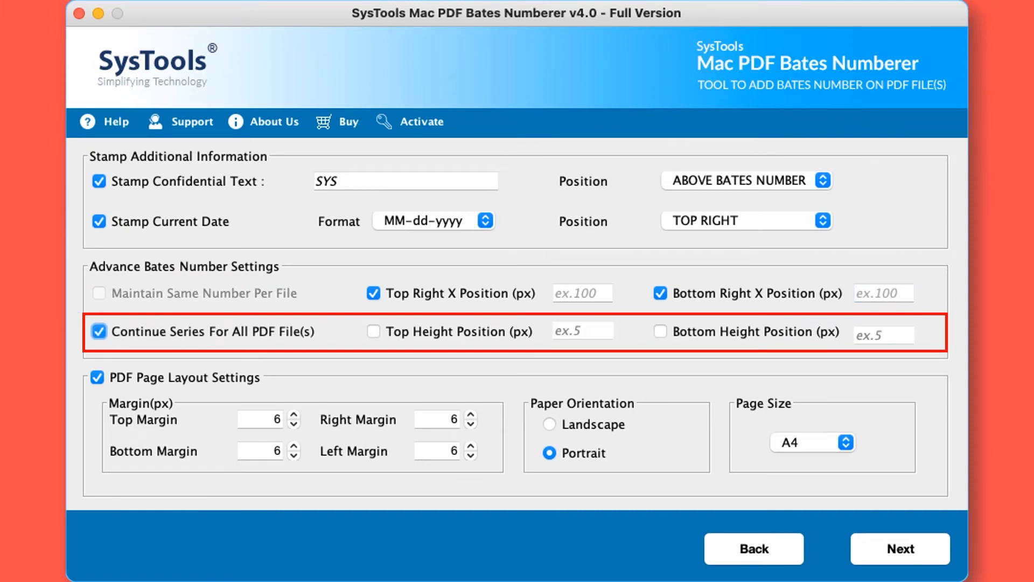
left_click(373, 331)
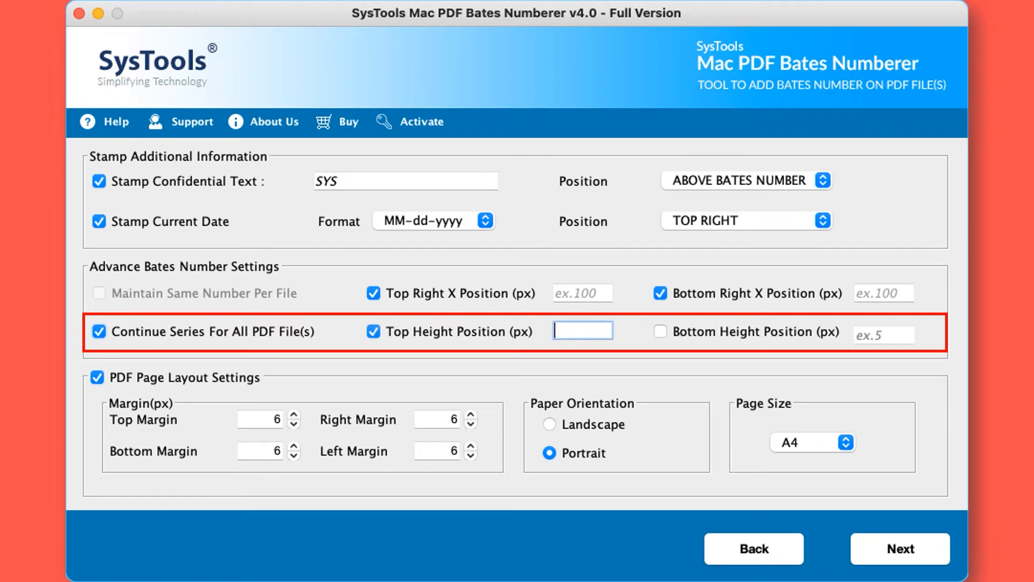
left_click(660, 331)
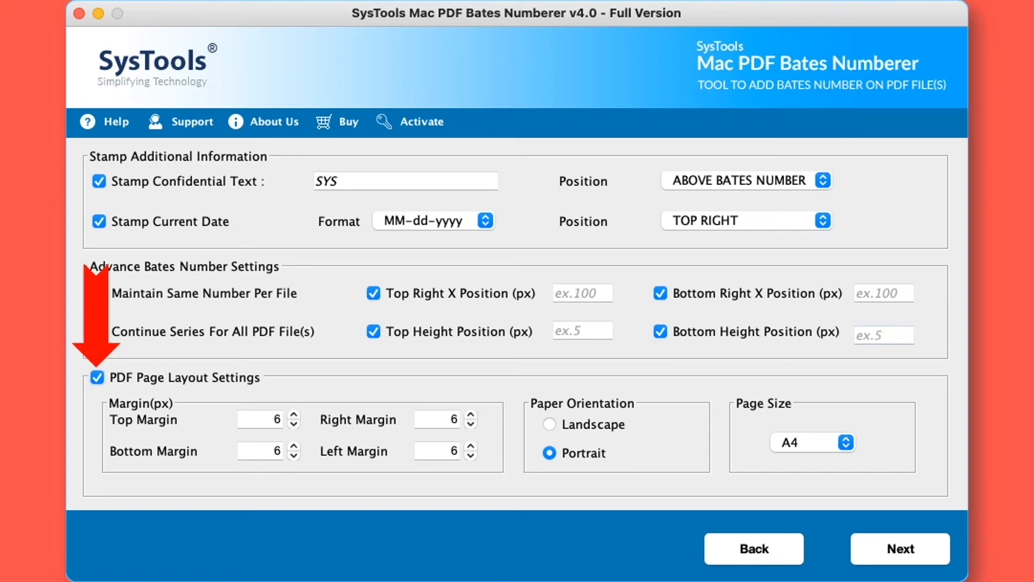
Keep A4 as the page size, in portrait with 6 px margins
left_click(259, 419)
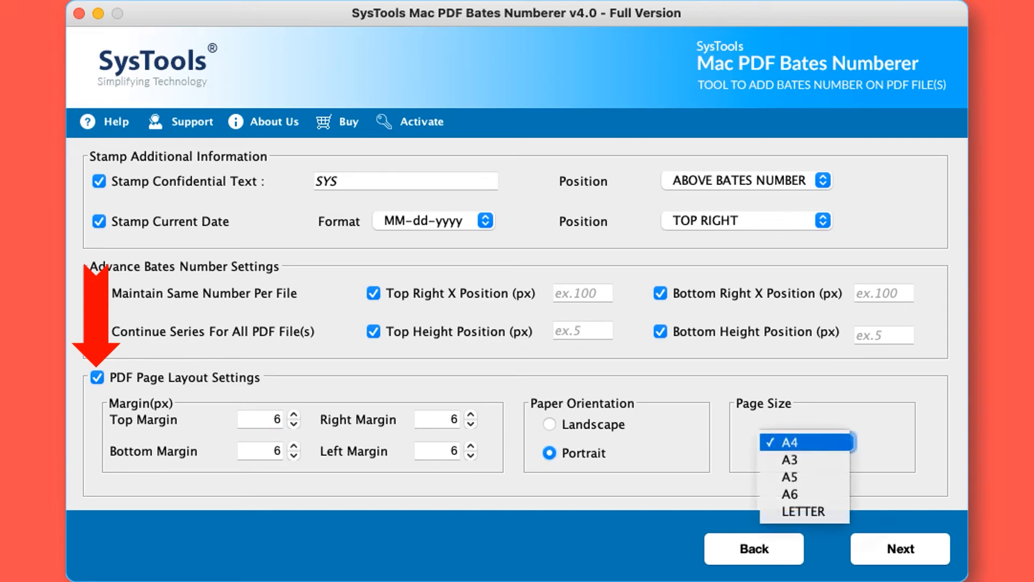
left_click(804, 441)
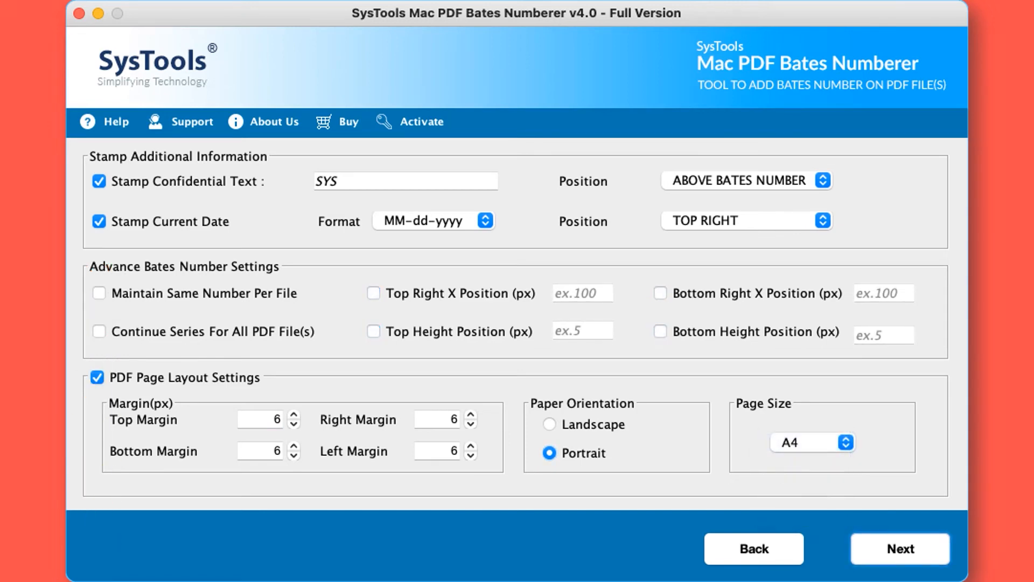
mouse_move(900, 549)
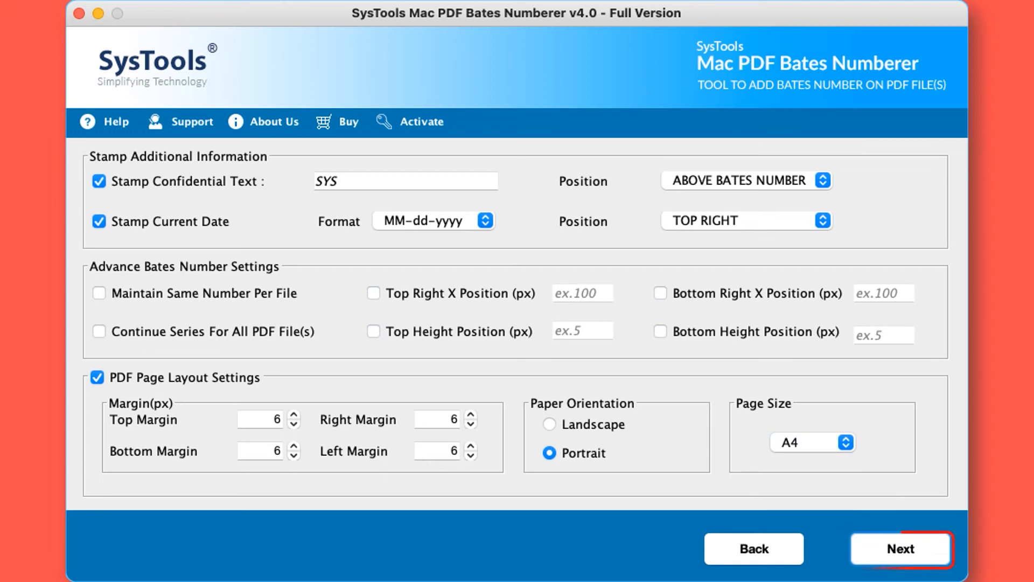
Advance to the Bates Number Format summary previewing a page stamped Test01Check
left_click(900, 548)
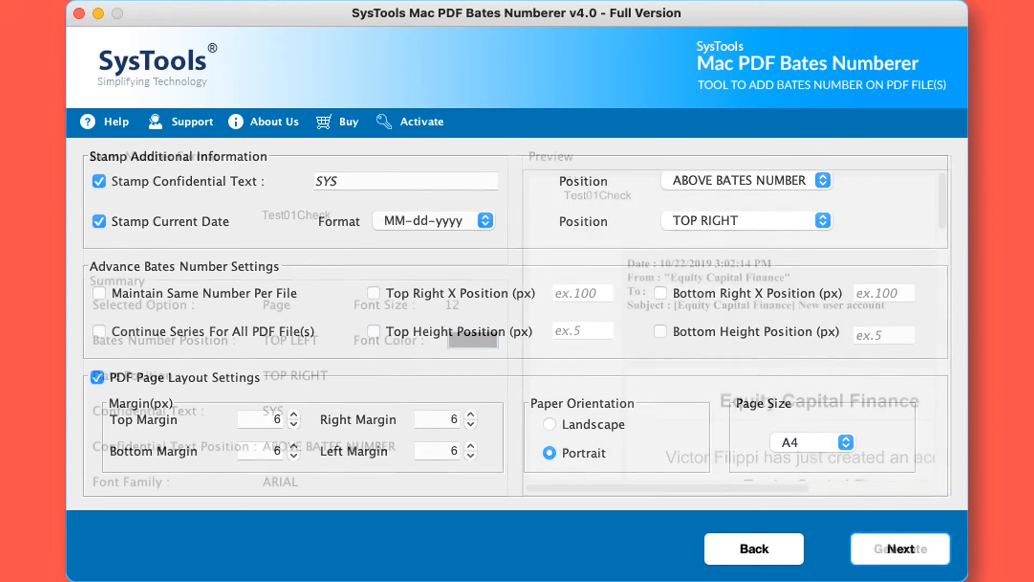
left_click(898, 548)
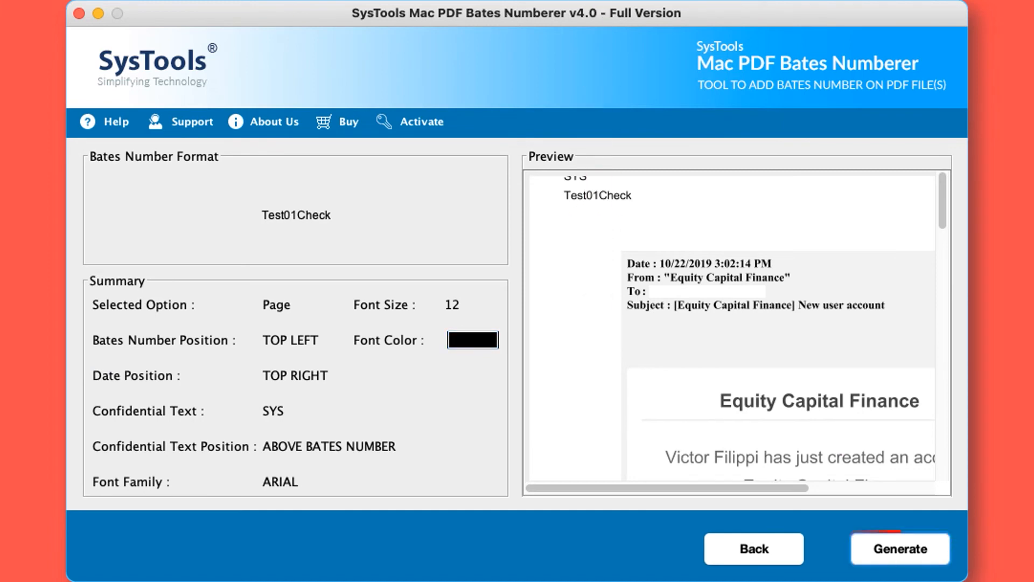
Generate Bates numbers on all listed PDFs and dismiss the 100% completion message
left_click(899, 548)
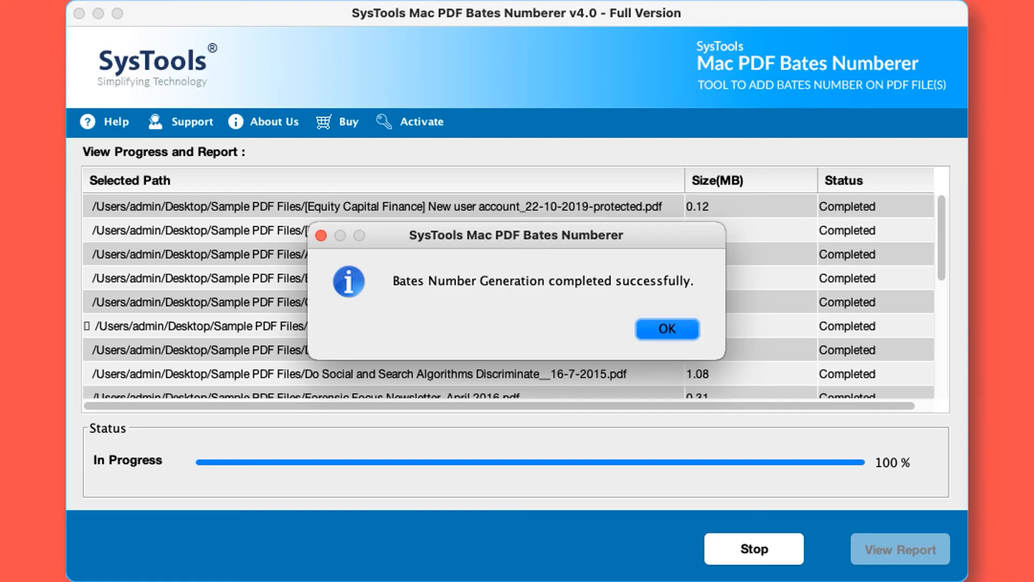
mouse_move(666, 328)
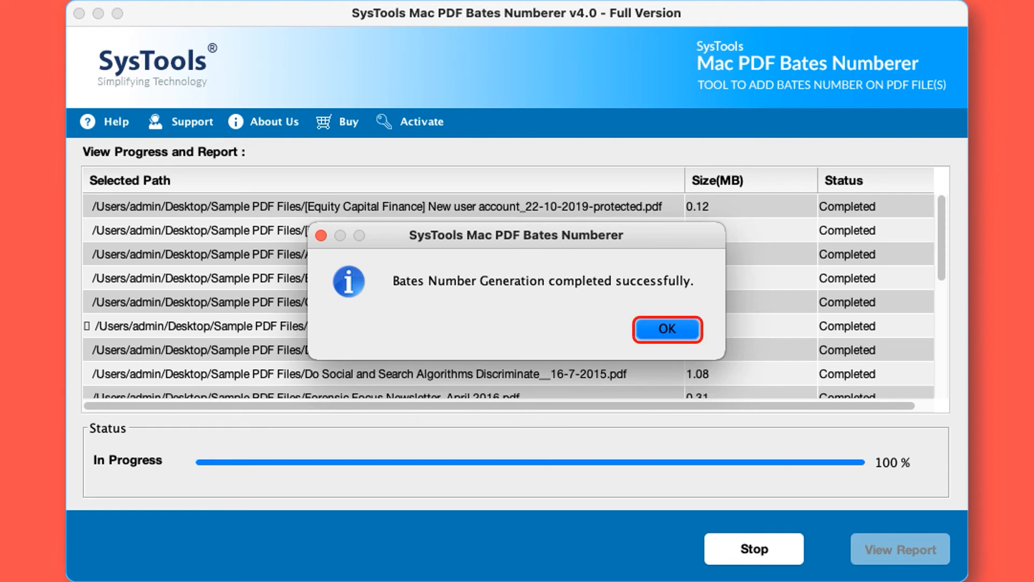
left_click(666, 329)
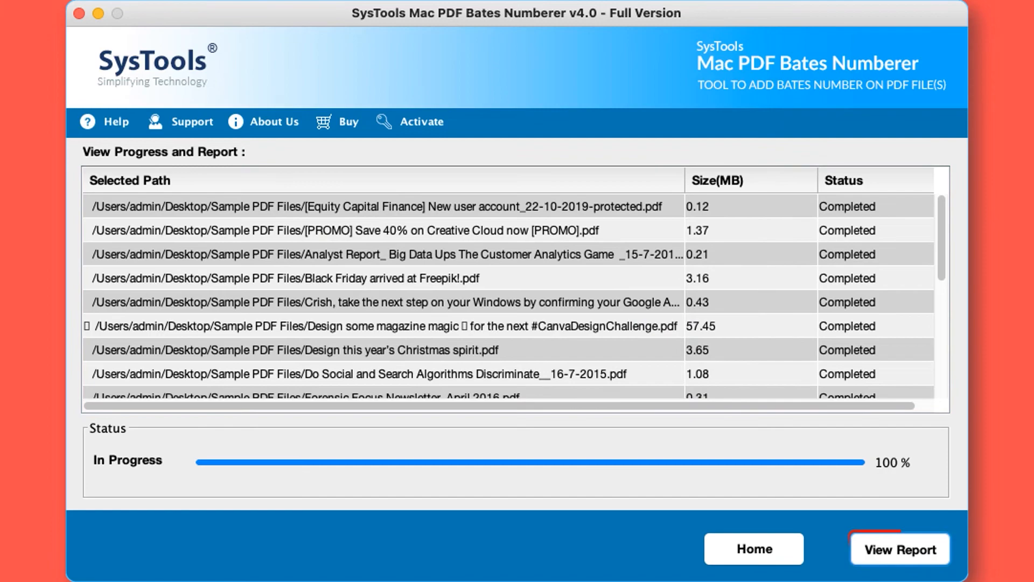
Open the output folder and view the stamped 'Do Social and Search Algorithms Discriminate' PDF
left_click(899, 548)
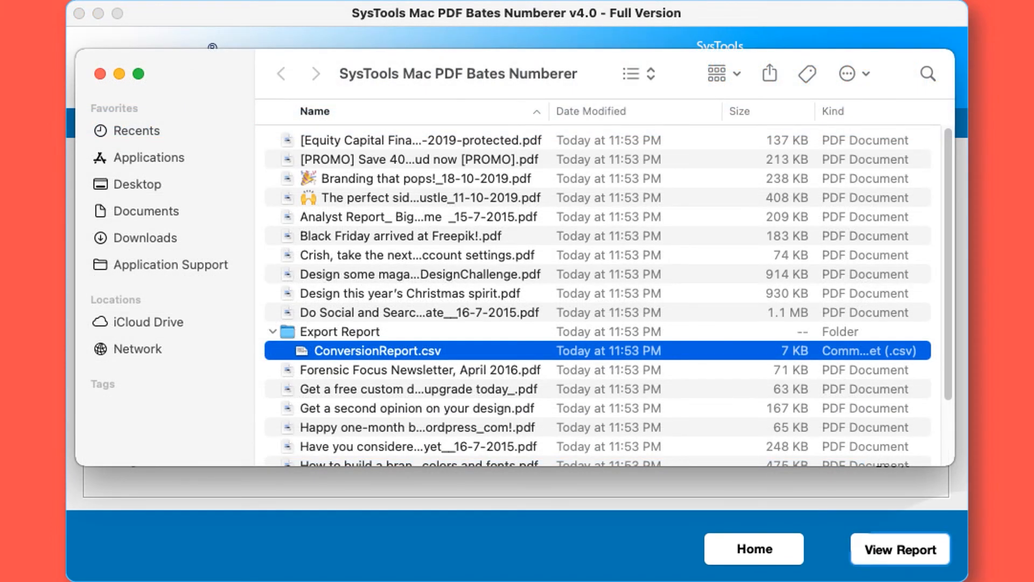
double_click(384, 350)
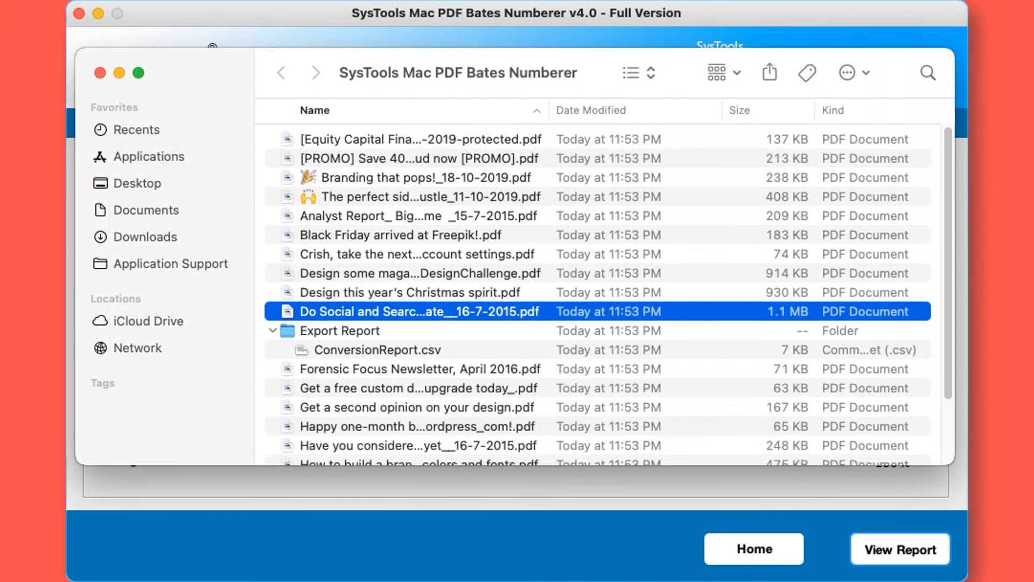
double_click(420, 311)
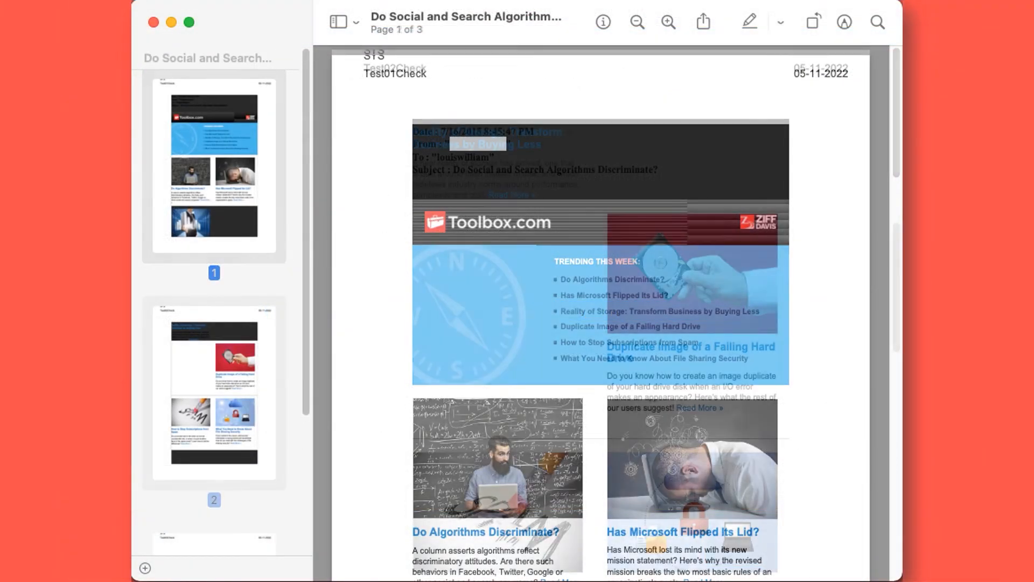